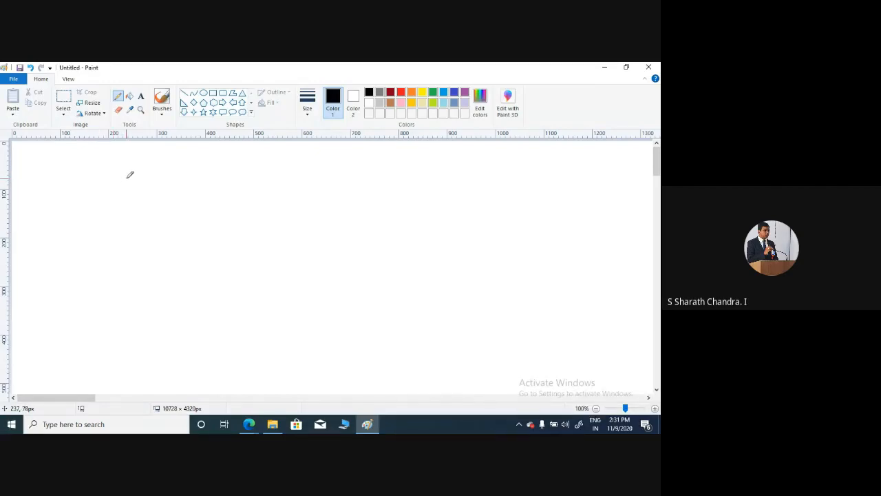
{"action": "mouse_move", "coordinate": [111, 176]}
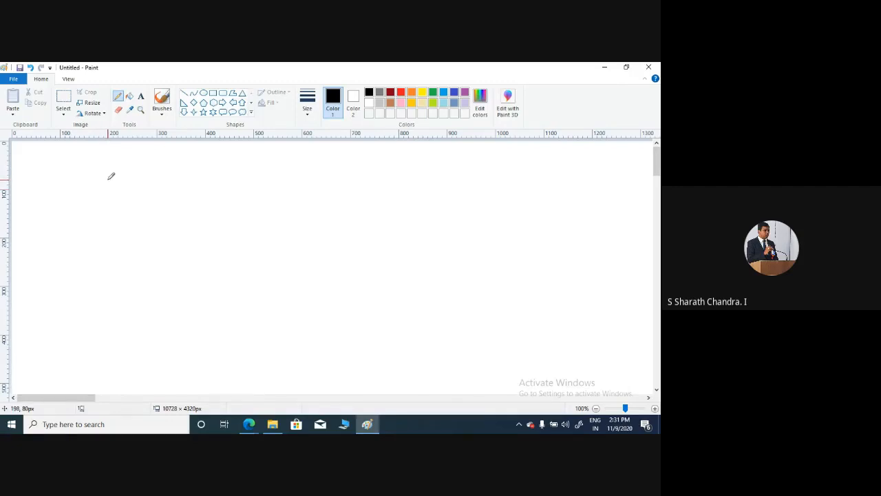
{"action": "mouse_move", "coordinate": [108, 177]}
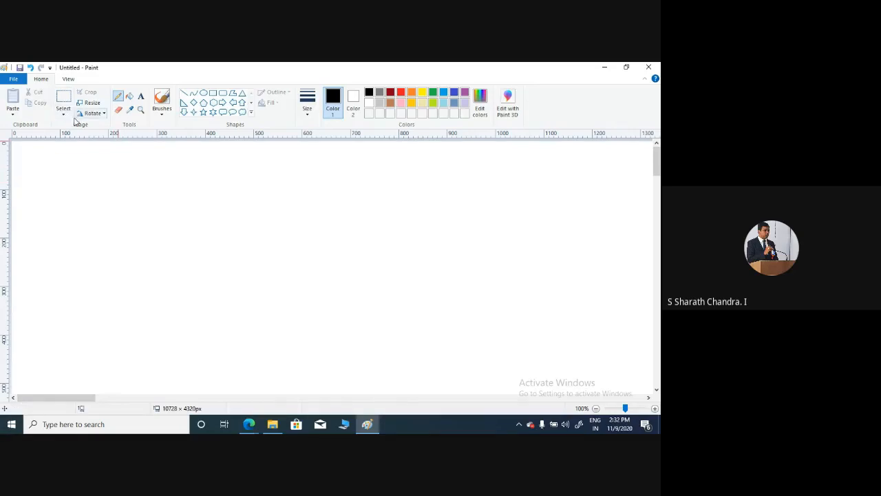
{"action": "mouse_move", "coordinate": [97, 164]}
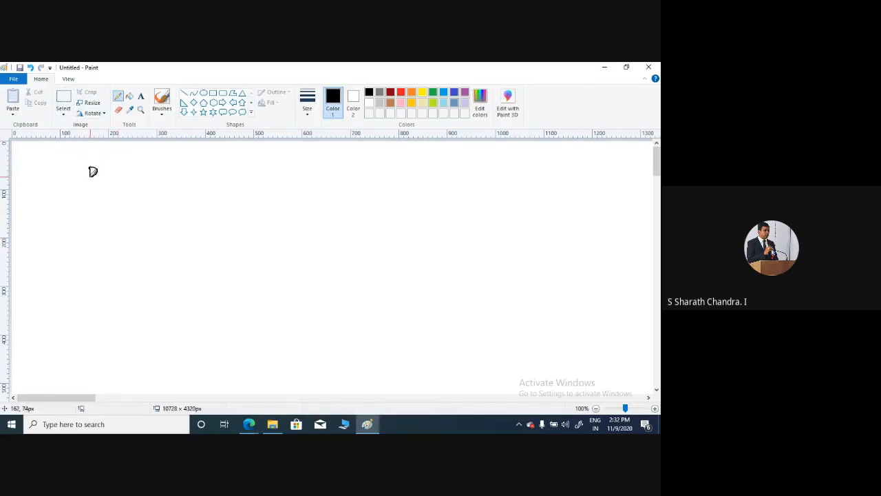
Pencil 'Deterministic Signals & Random Signals' along the top, with a vertical line beneath
{"action": "left_click_drag", "start_coordinate": [88, 172], "coordinate": [136, 171]}
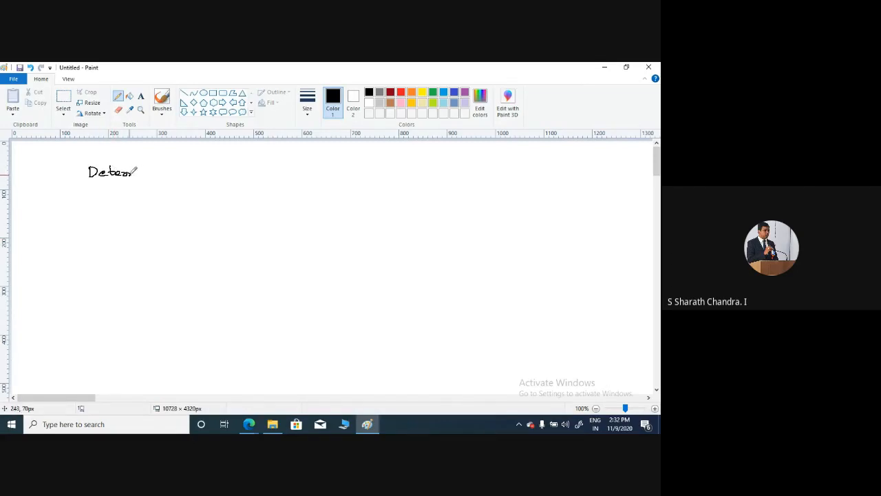
{"action": "left_click_drag", "start_coordinate": [138, 172], "coordinate": [168, 172]}
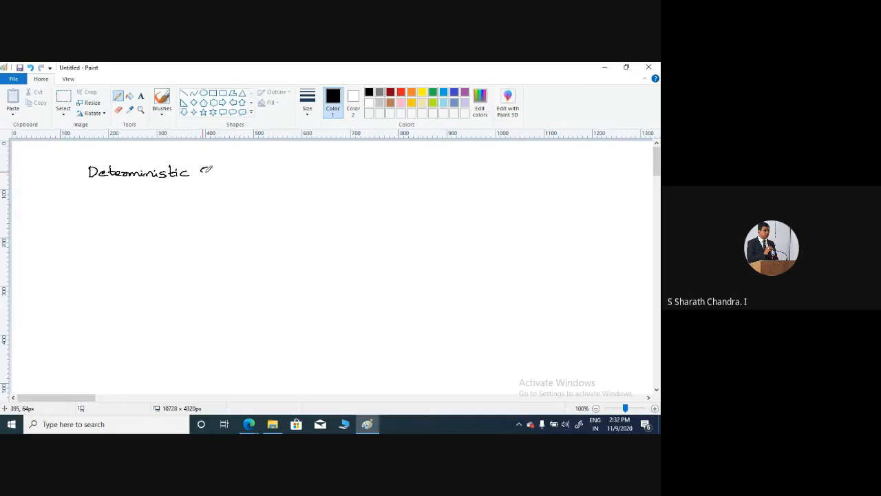
{"action": "left_click_drag", "start_coordinate": [199, 172], "coordinate": [258, 172]}
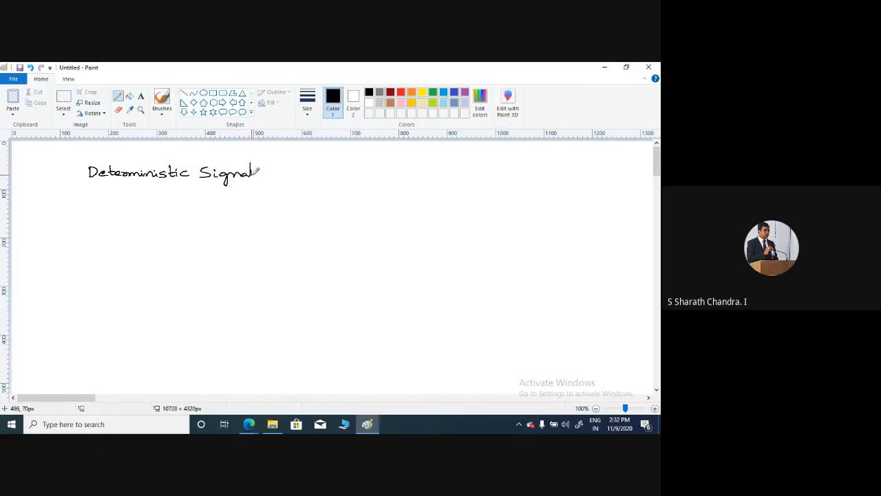
{"action": "left_click_drag", "start_coordinate": [295, 172], "coordinate": [309, 178]}
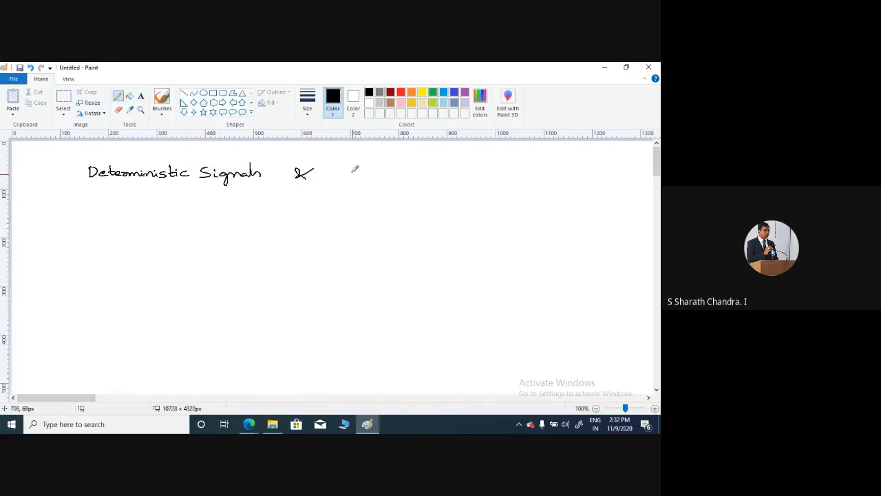
{"action": "left_click_drag", "start_coordinate": [344, 172], "coordinate": [386, 168]}
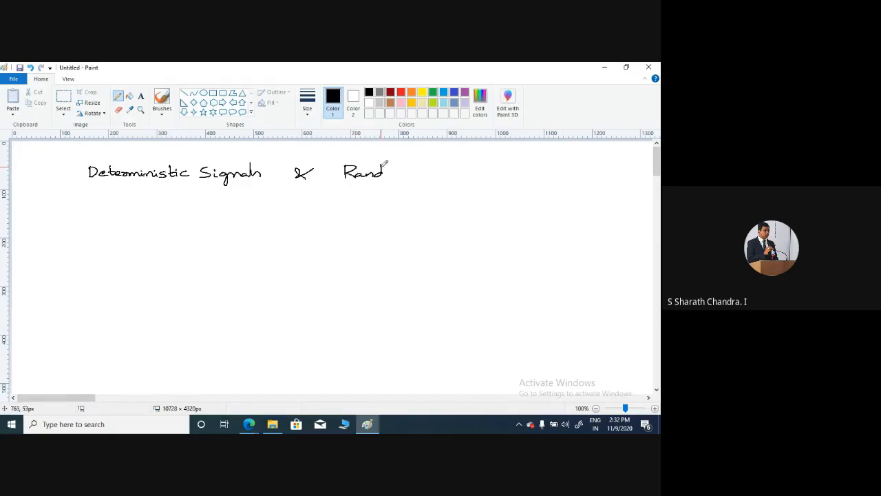
{"action": "left_click_drag", "start_coordinate": [385, 172], "coordinate": [454, 172]}
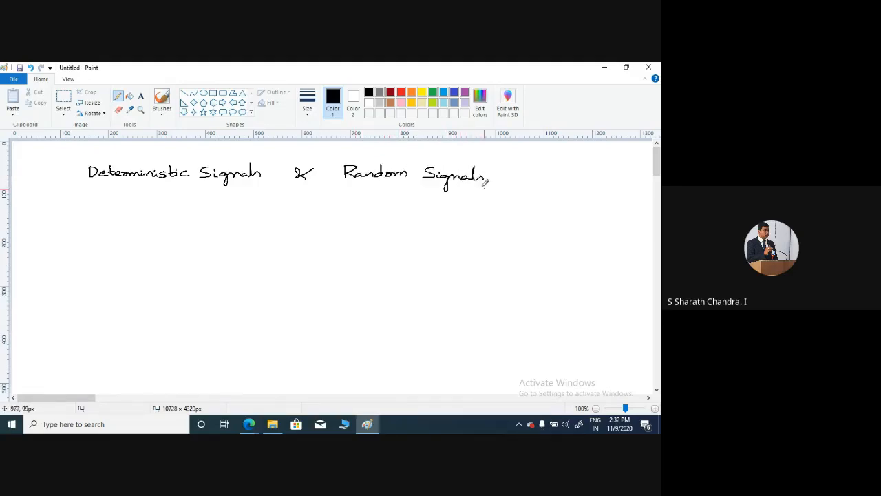
{"action": "left_click_drag", "start_coordinate": [97, 190], "coordinate": [97, 255]}
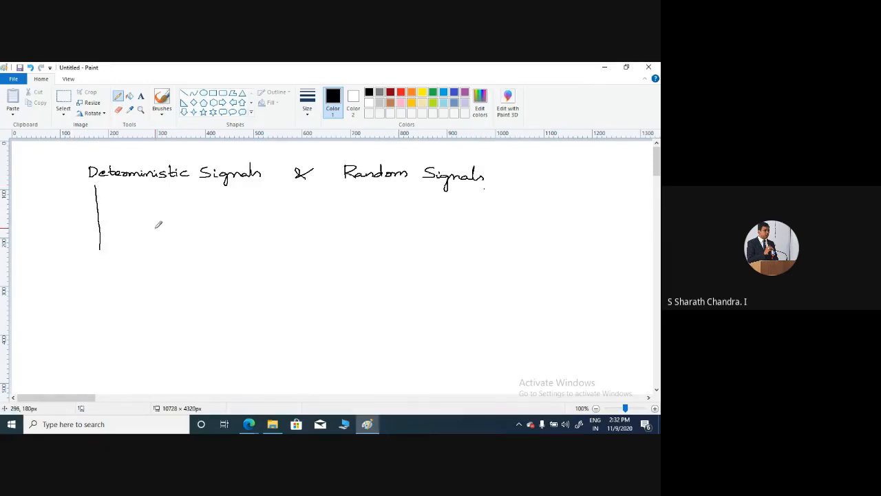
{"action": "mouse_move", "coordinate": [164, 222]}
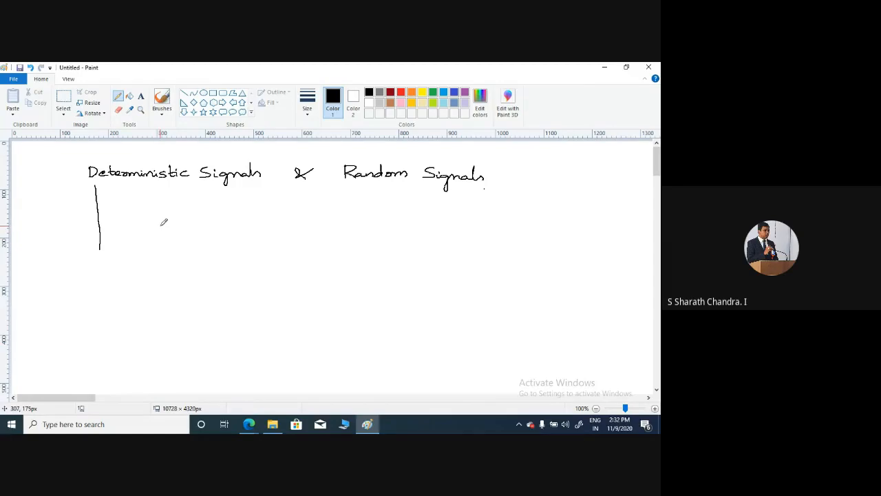
Draw a branch tick and write 'no uncertainity (magnitude, phase)' beside it
{"action": "left_click_drag", "start_coordinate": [93, 196], "coordinate": [106, 196]}
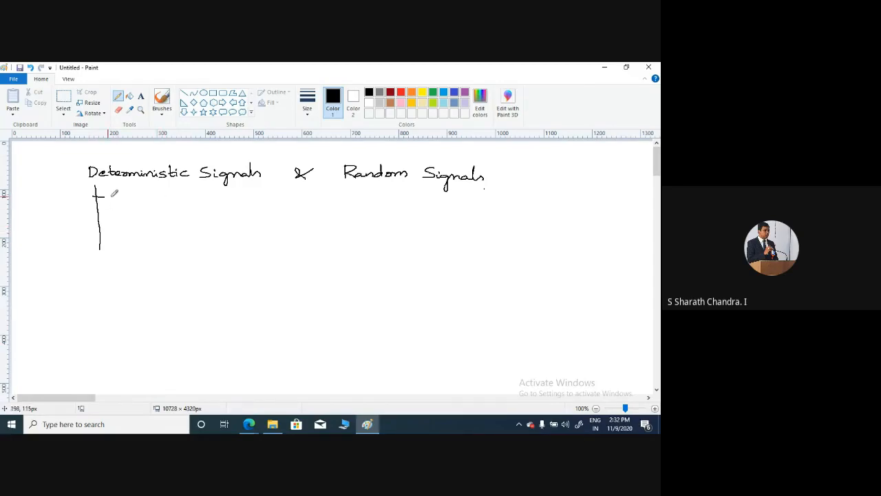
{"action": "left_click_drag", "start_coordinate": [111, 198], "coordinate": [179, 198]}
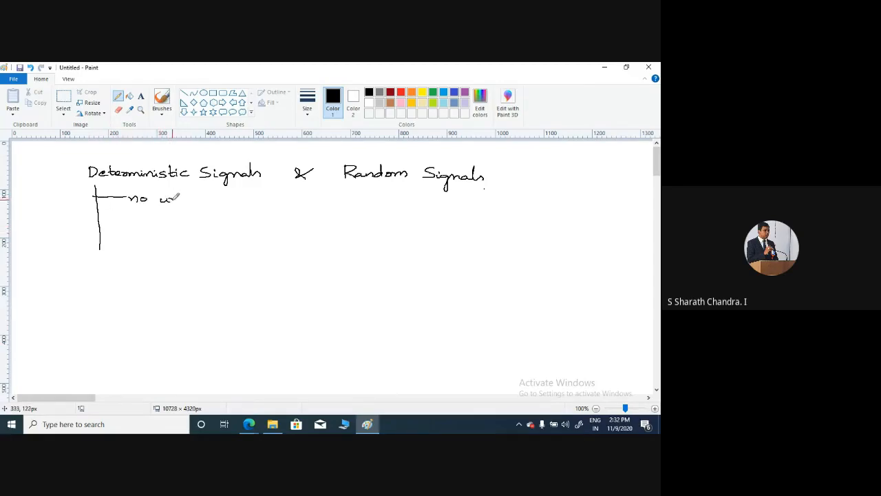
{"action": "left_click_drag", "start_coordinate": [161, 198], "coordinate": [220, 198]}
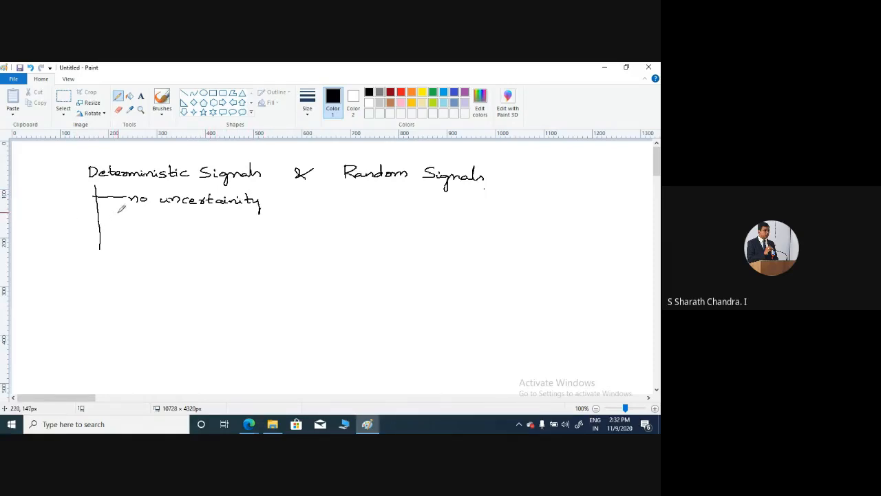
{"action": "left_click_drag", "start_coordinate": [110, 220], "coordinate": [166, 220]}
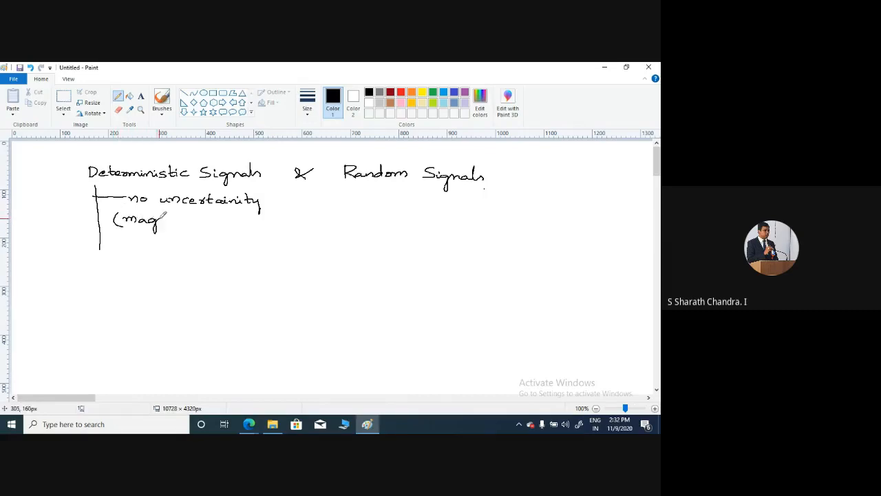
{"action": "left_click_drag", "start_coordinate": [165, 219], "coordinate": [200, 219]}
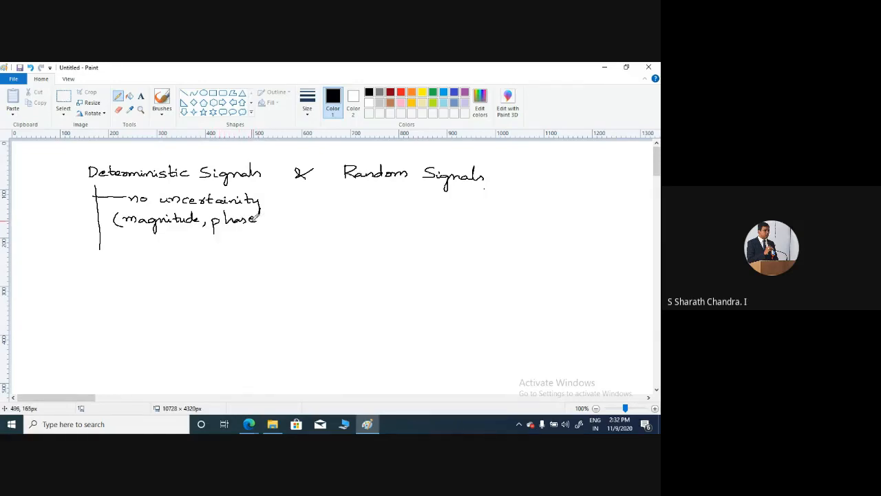
{"action": "mouse_move", "coordinate": [282, 219]}
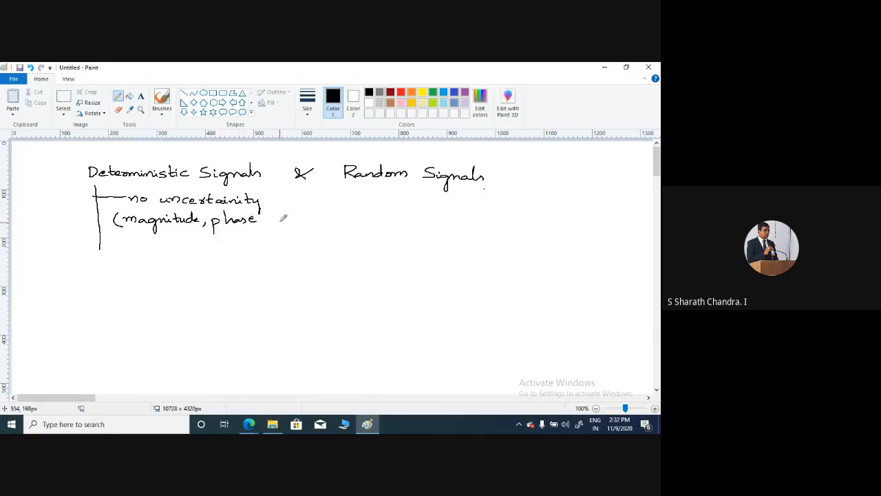
{"action": "left_click_drag", "start_coordinate": [265, 213], "coordinate": [268, 224]}
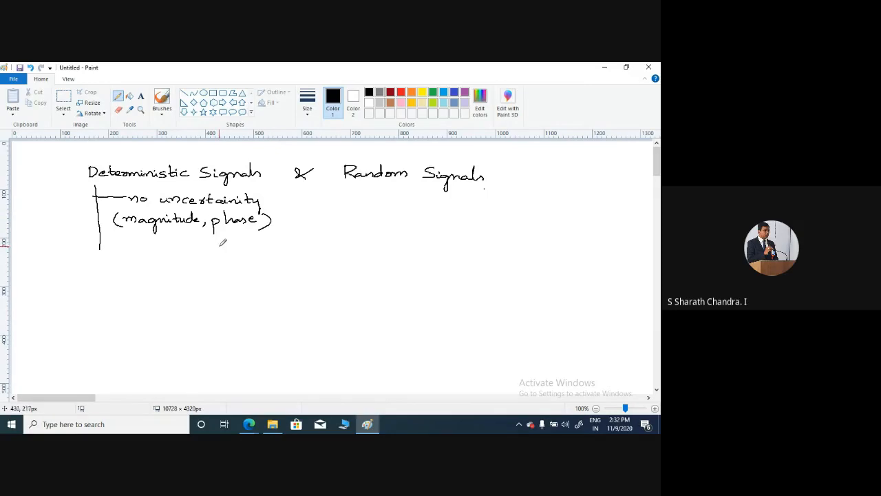
{"action": "mouse_move", "coordinate": [162, 231]}
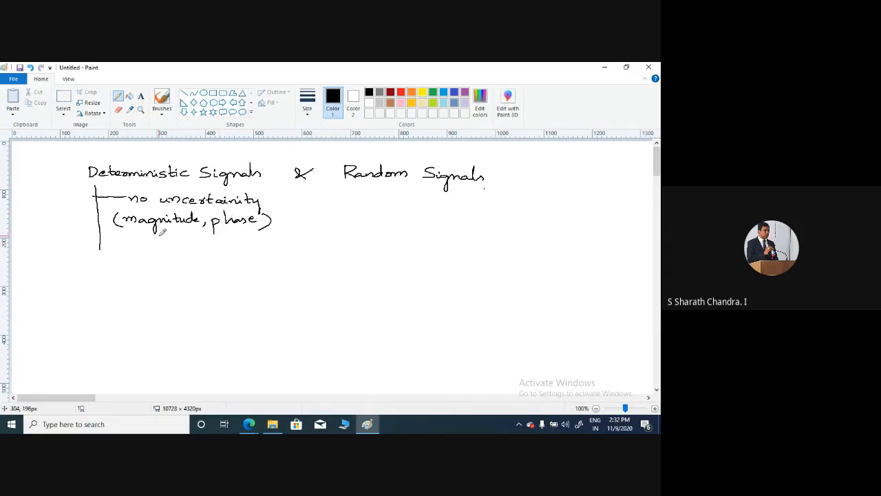
{"action": "mouse_move", "coordinate": [220, 202]}
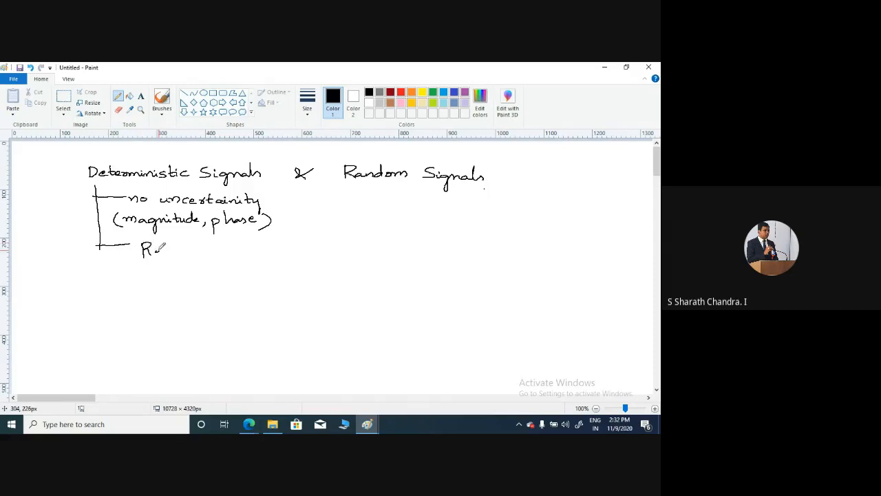
Handwrite 'Regular pattern' beside the lower branch
{"action": "left_click_drag", "start_coordinate": [152, 248], "coordinate": [200, 251]}
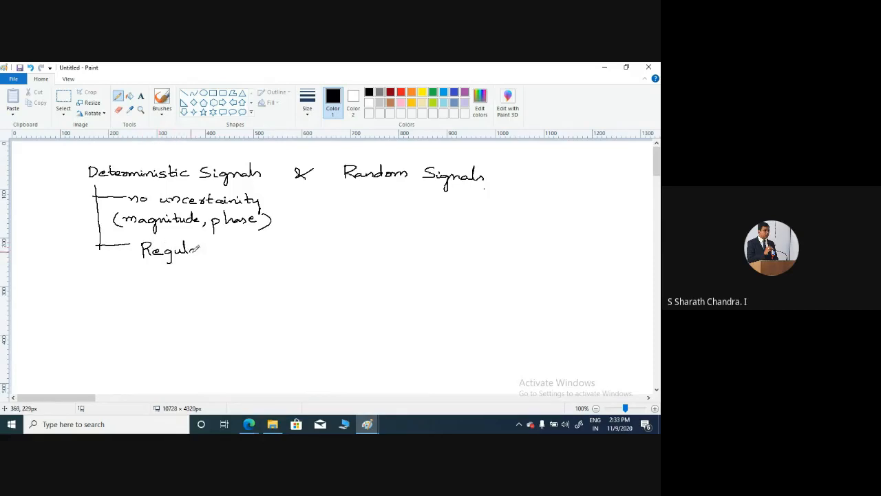
{"action": "left_click_drag", "start_coordinate": [200, 250], "coordinate": [237, 248]}
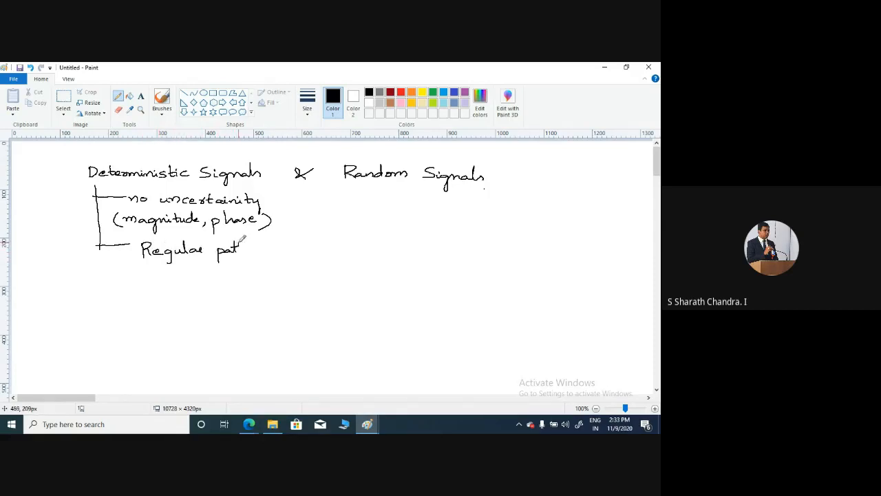
{"action": "left_click_drag", "start_coordinate": [241, 248], "coordinate": [275, 248]}
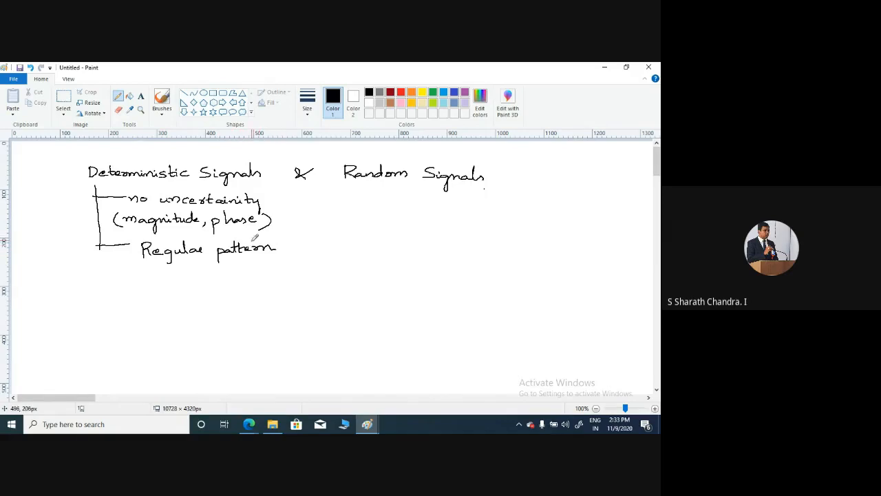
{"action": "mouse_move", "coordinate": [246, 241]}
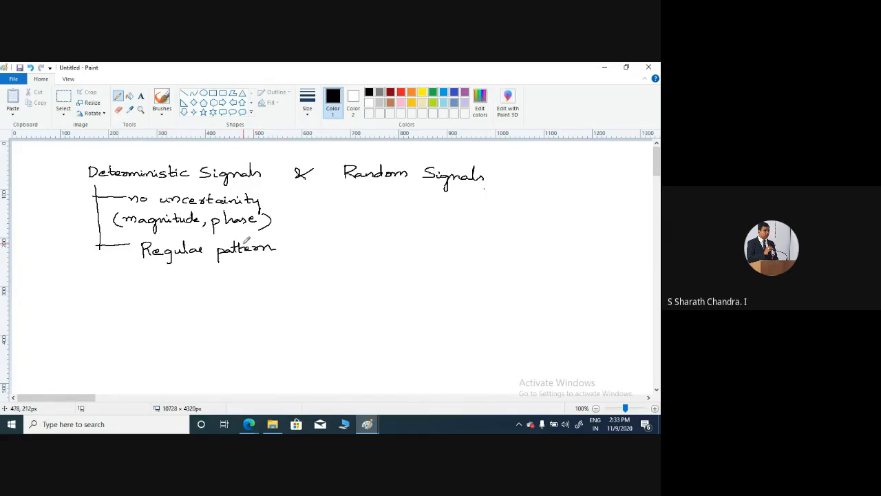
{"action": "mouse_move", "coordinate": [147, 278]}
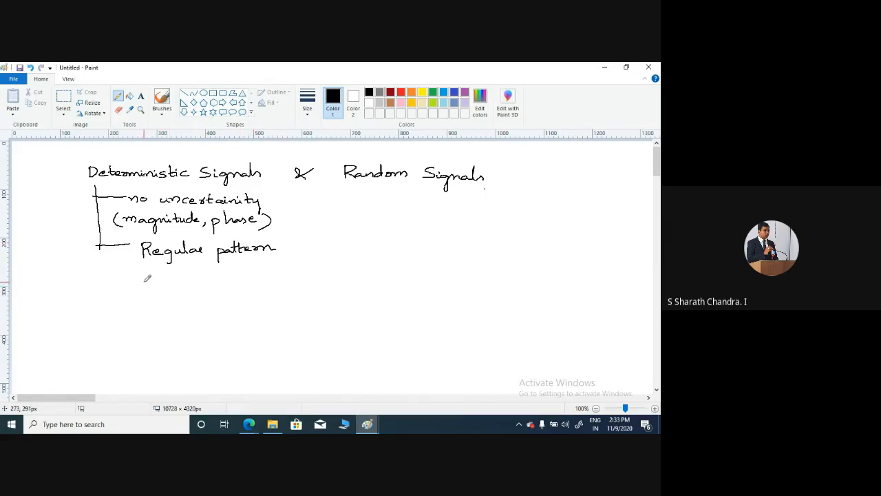
{"action": "mouse_move", "coordinate": [160, 318]}
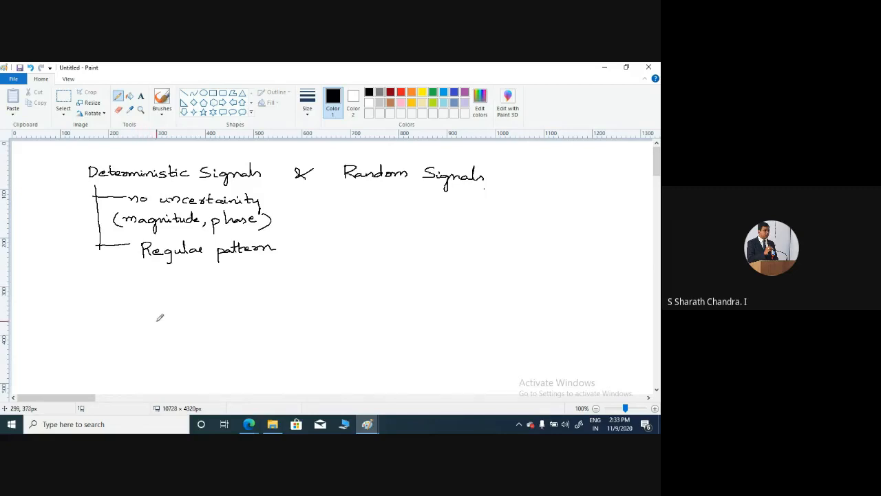
{"action": "mouse_move", "coordinate": [163, 282]}
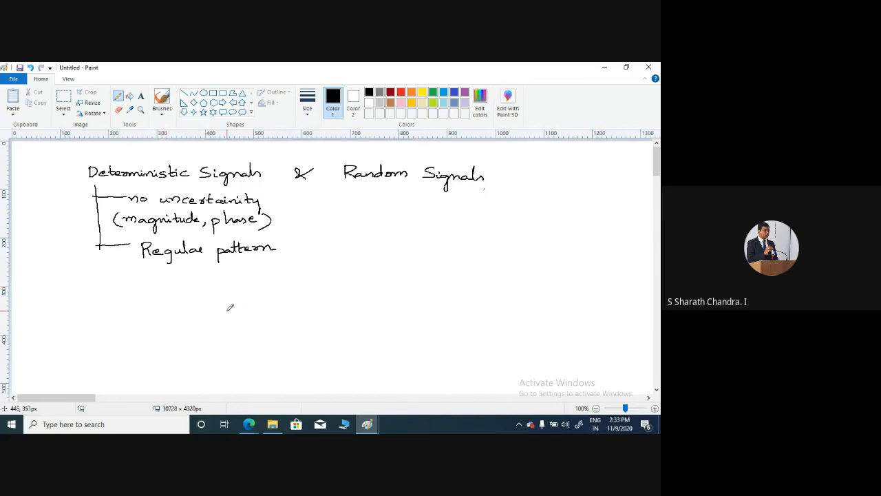
{"action": "mouse_move", "coordinate": [219, 311]}
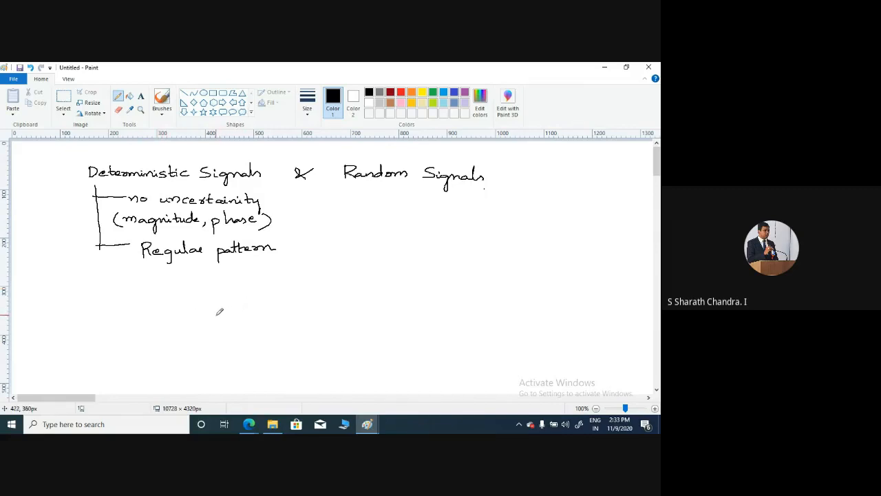
{"action": "mouse_move", "coordinate": [231, 324]}
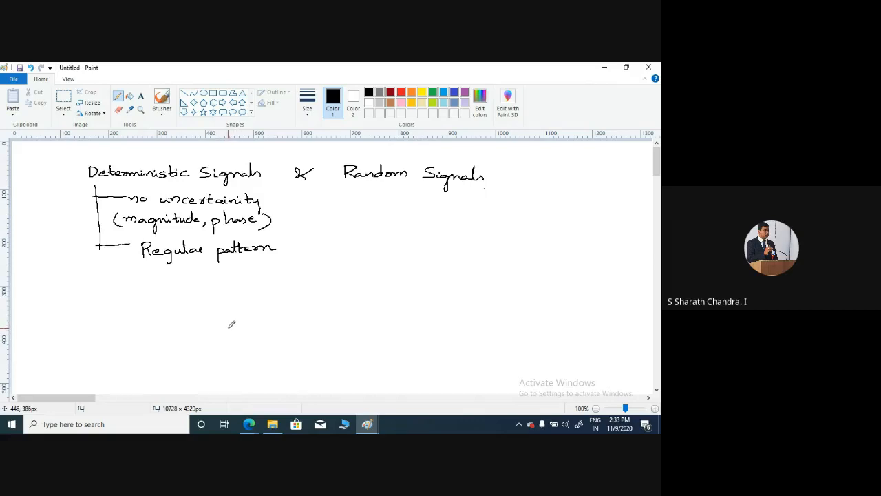
{"action": "mouse_move", "coordinate": [112, 292]}
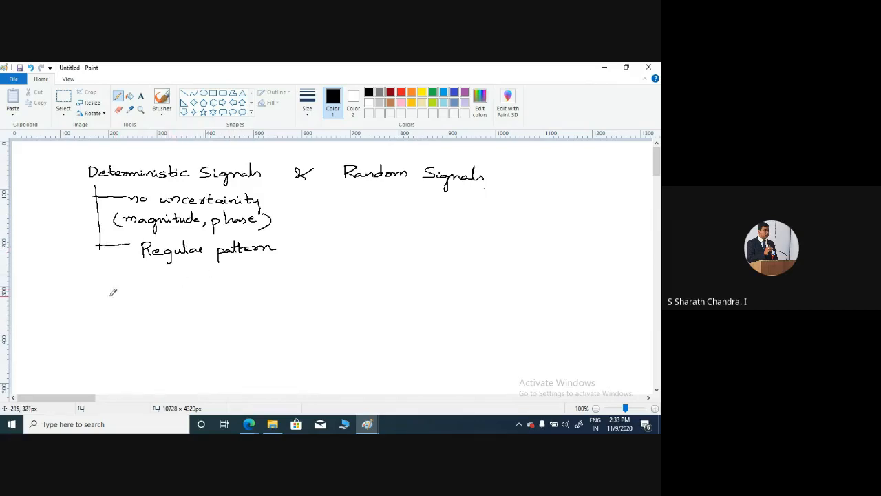
Draw a third branch and write 'mag. & phase at any time can be predicted' on three lines
{"action": "left_click_drag", "start_coordinate": [100, 265], "coordinate": [117, 282]}
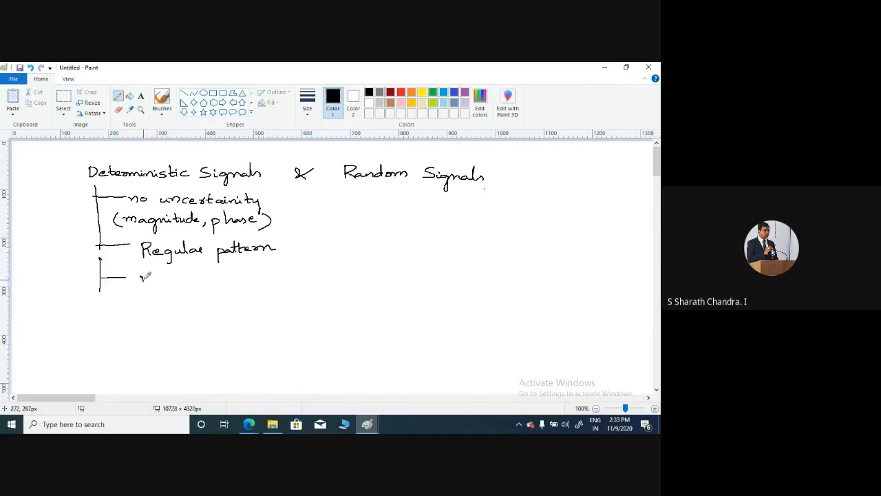
{"action": "left_click_drag", "start_coordinate": [141, 279], "coordinate": [200, 279]}
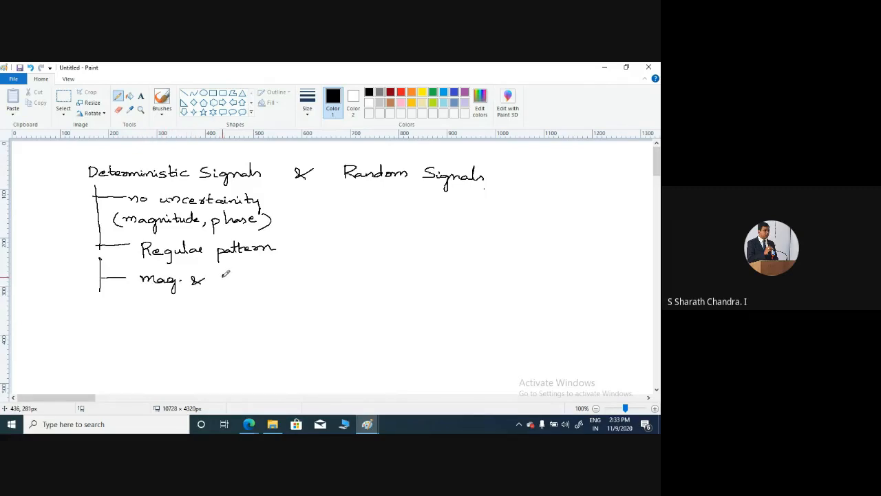
{"action": "left_click_drag", "start_coordinate": [220, 279], "coordinate": [251, 275]}
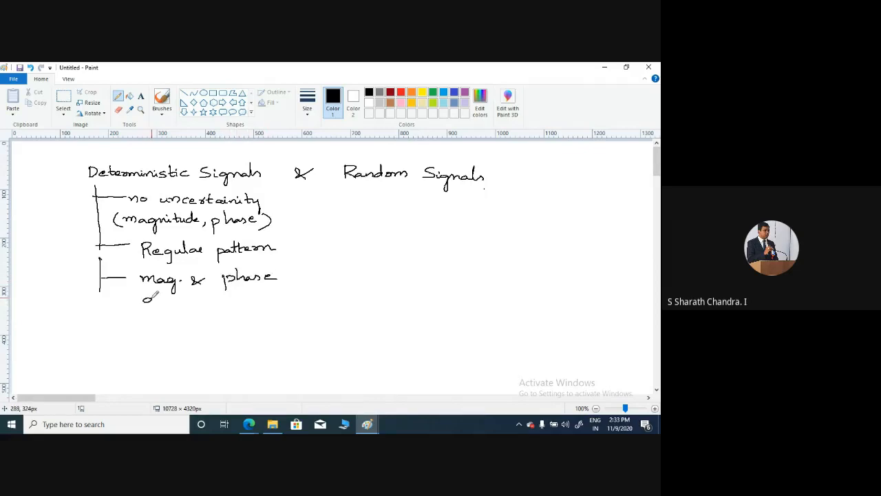
{"action": "left_click_drag", "start_coordinate": [141, 299], "coordinate": [214, 303]}
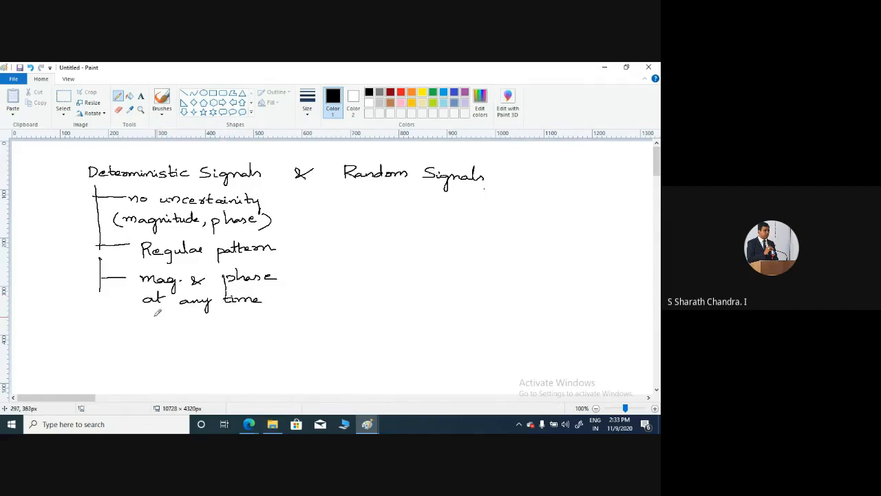
{"action": "left_click_drag", "start_coordinate": [141, 319], "coordinate": [186, 318]}
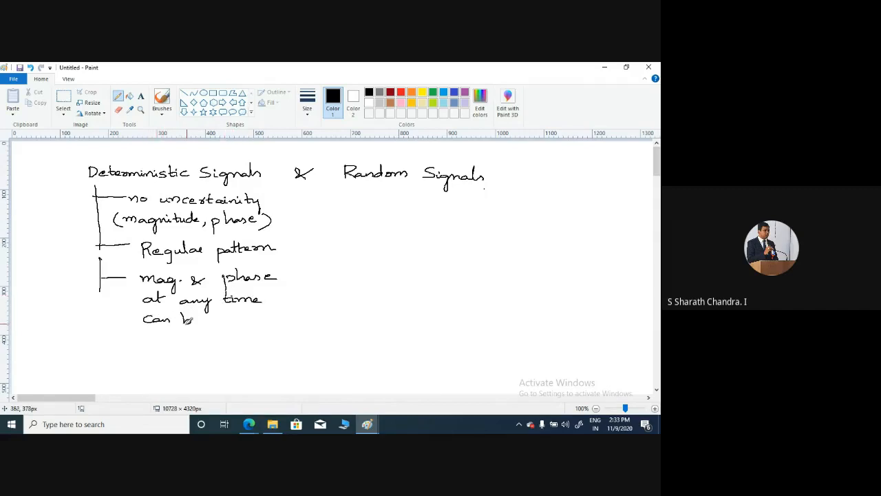
{"action": "left_click_drag", "start_coordinate": [186, 318], "coordinate": [269, 318]}
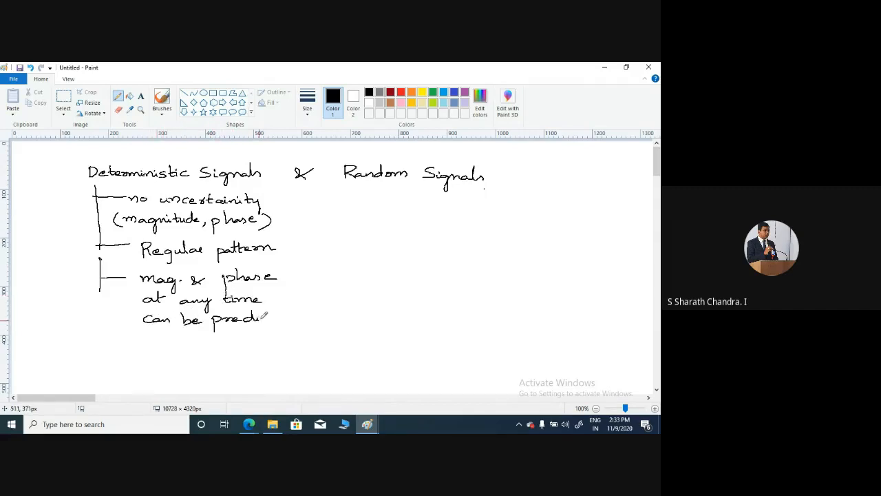
{"action": "left_click_drag", "start_coordinate": [269, 317], "coordinate": [303, 317]}
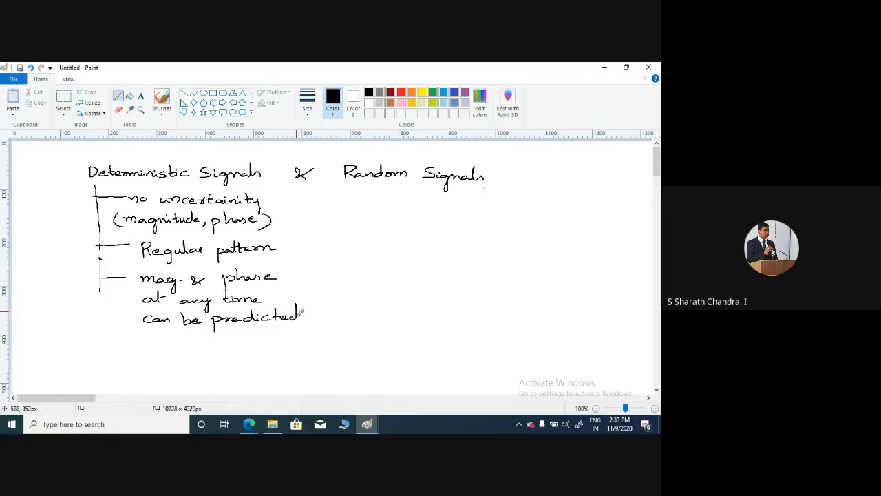
{"action": "mouse_move", "coordinate": [336, 231]}
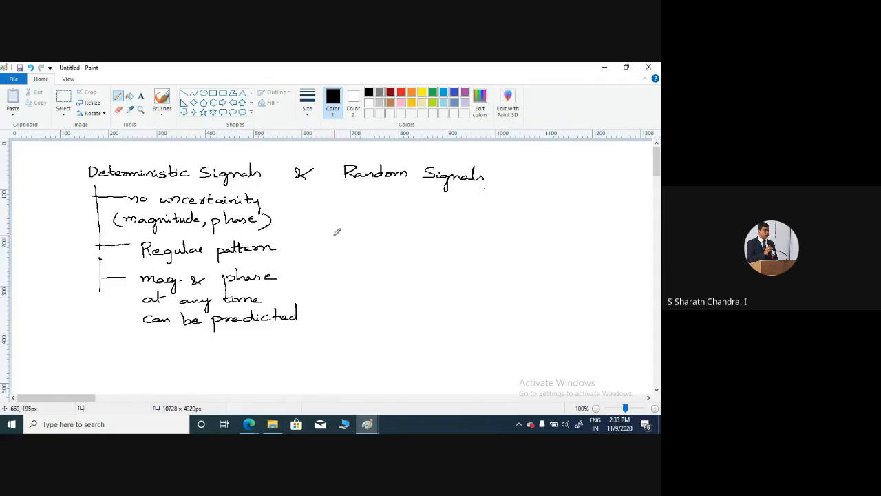
{"action": "mouse_move", "coordinate": [236, 335]}
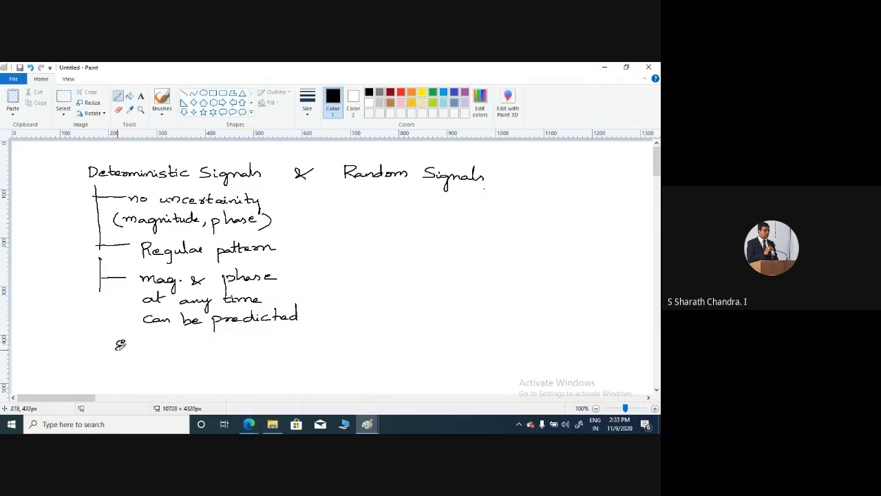
Handwrite 'Eg: x(t) = Sin wt' below the predicted note
{"action": "left_click_drag", "start_coordinate": [117, 344], "coordinate": [144, 351]}
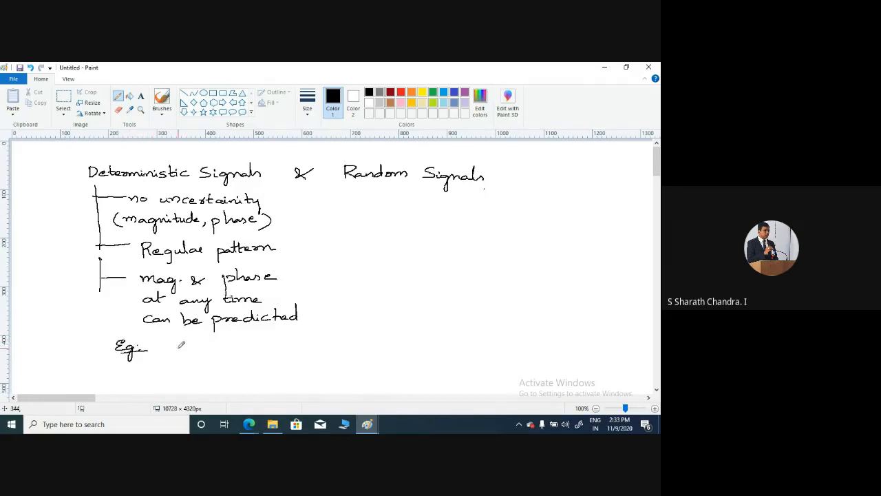
{"action": "left_click_drag", "start_coordinate": [162, 348], "coordinate": [200, 351]}
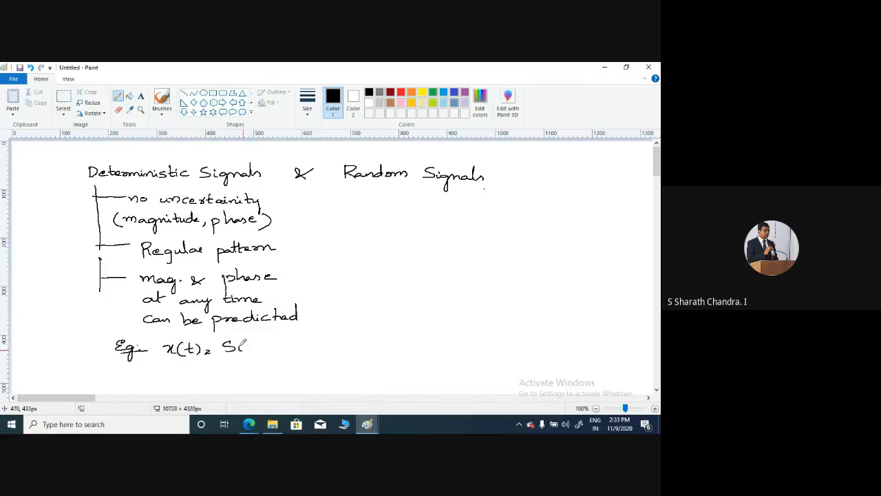
{"action": "left_click_drag", "start_coordinate": [223, 344], "coordinate": [283, 348]}
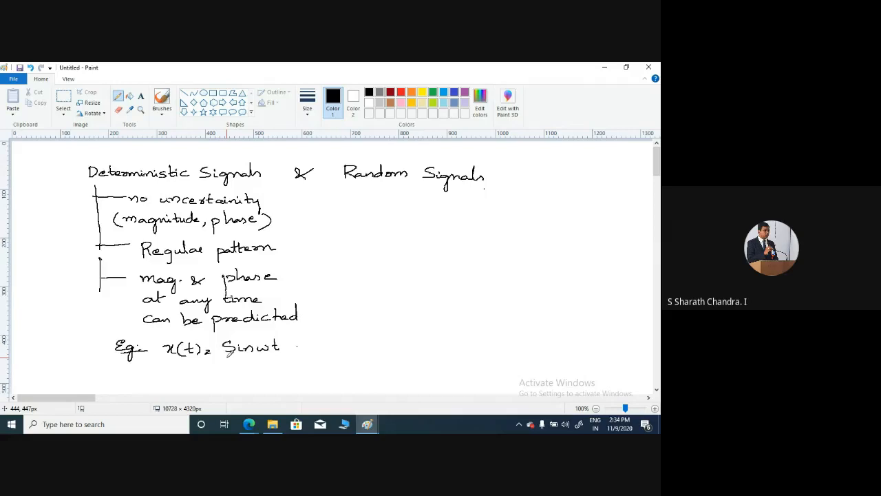
{"action": "mouse_move", "coordinate": [317, 331]}
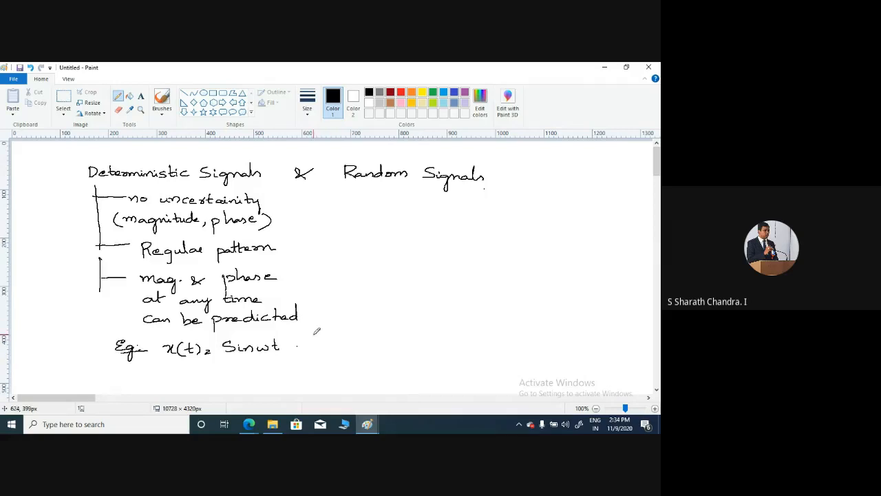
{"action": "mouse_move", "coordinate": [305, 346]}
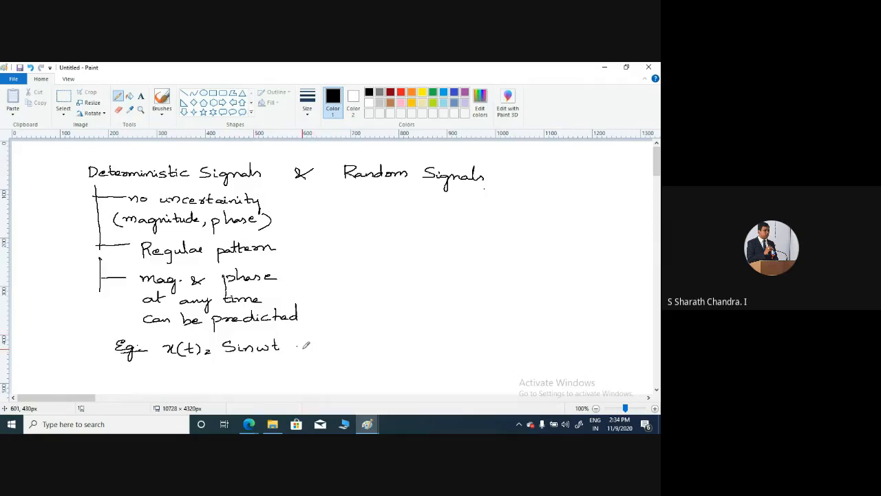
{"action": "mouse_move", "coordinate": [320, 343]}
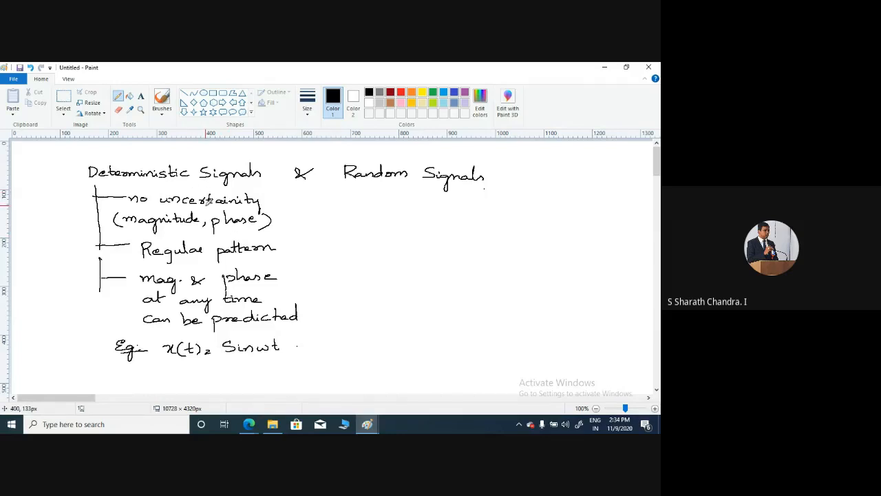
{"action": "mouse_move", "coordinate": [145, 308]}
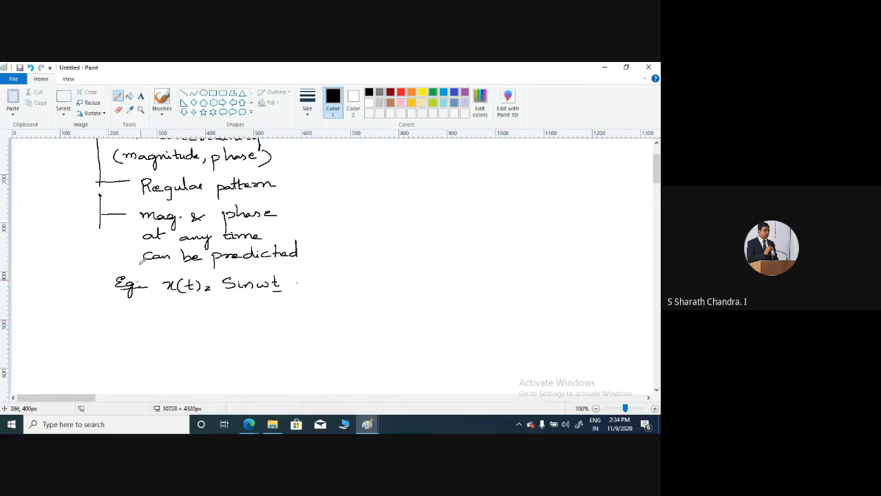
Draw vertical and horizontal axes and a multi-cycle sine curve across them
{"action": "left_click_drag", "start_coordinate": [188, 314], "coordinate": [189, 348]}
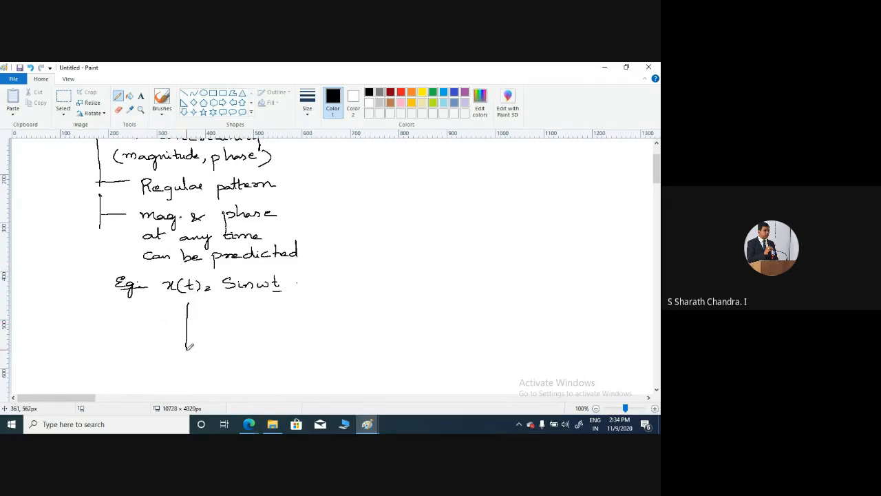
{"action": "left_click_drag", "start_coordinate": [102, 329], "coordinate": [285, 332]}
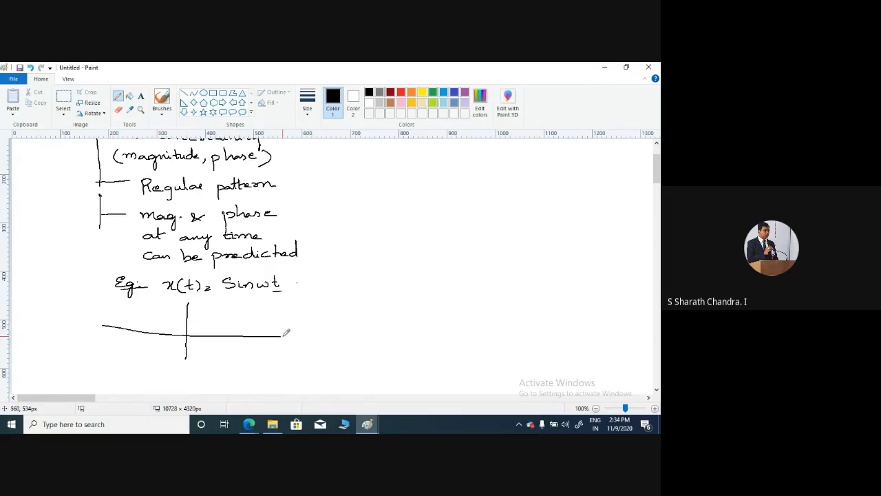
{"action": "left_click_drag", "start_coordinate": [186, 334], "coordinate": [299, 337]}
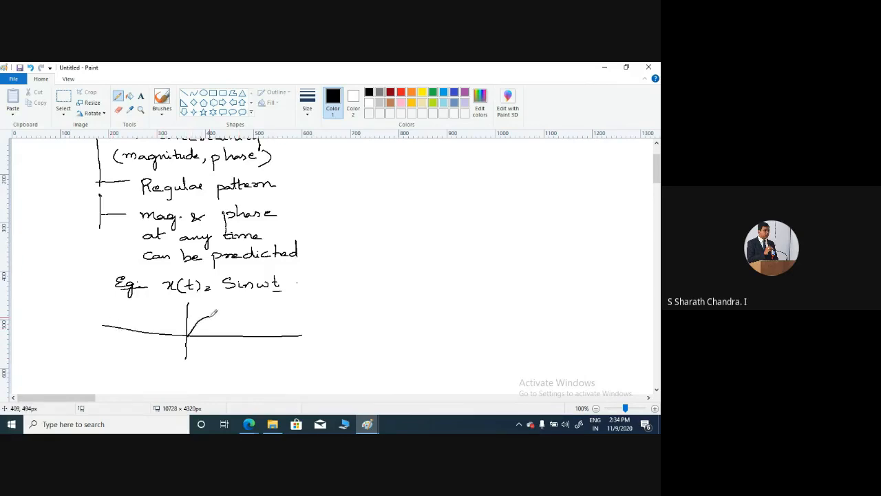
{"action": "left_click_drag", "start_coordinate": [199, 313], "coordinate": [259, 317]}
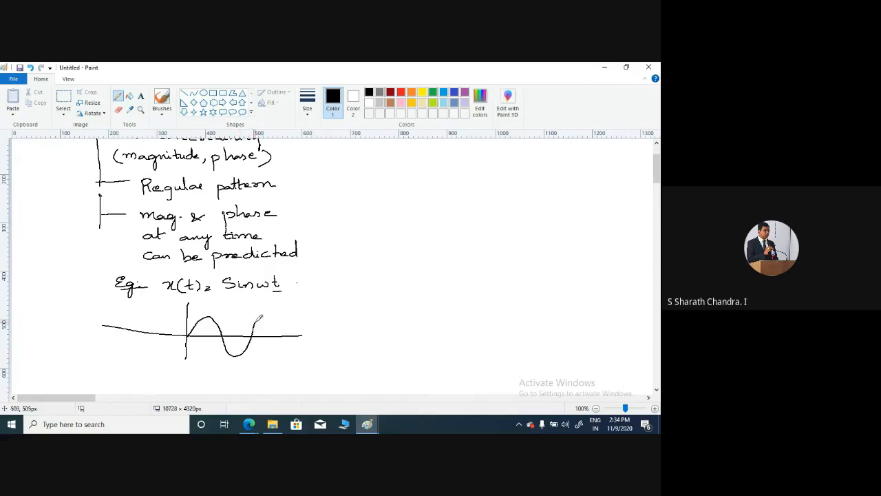
{"action": "left_click_drag", "start_coordinate": [258, 320], "coordinate": [320, 334]}
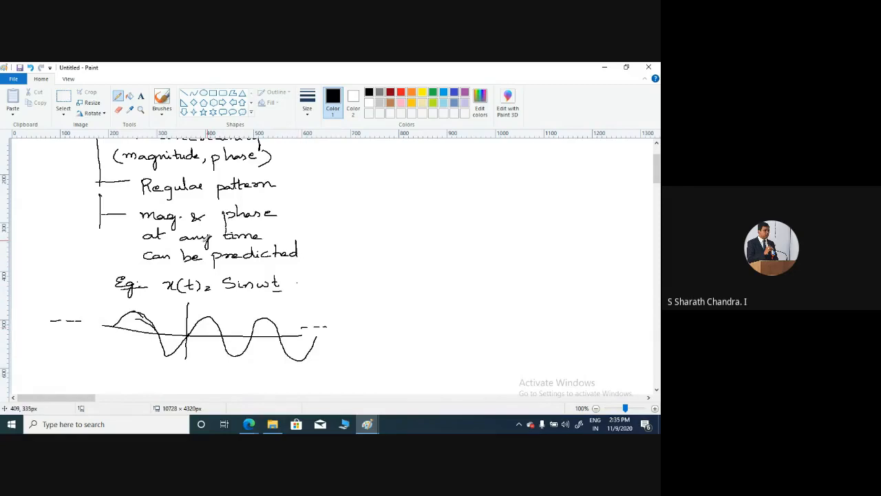
{"action": "mouse_move", "coordinate": [403, 202]}
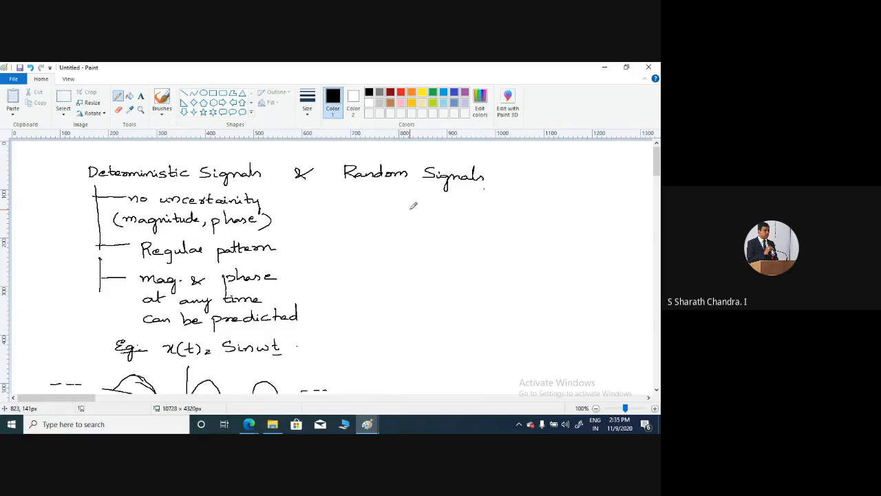
{"action": "mouse_move", "coordinate": [321, 246]}
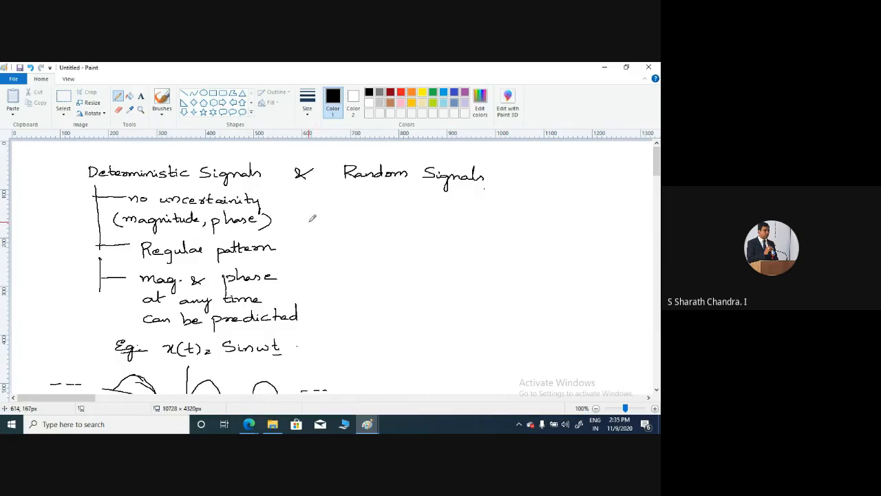
{"action": "mouse_move", "coordinate": [377, 189]}
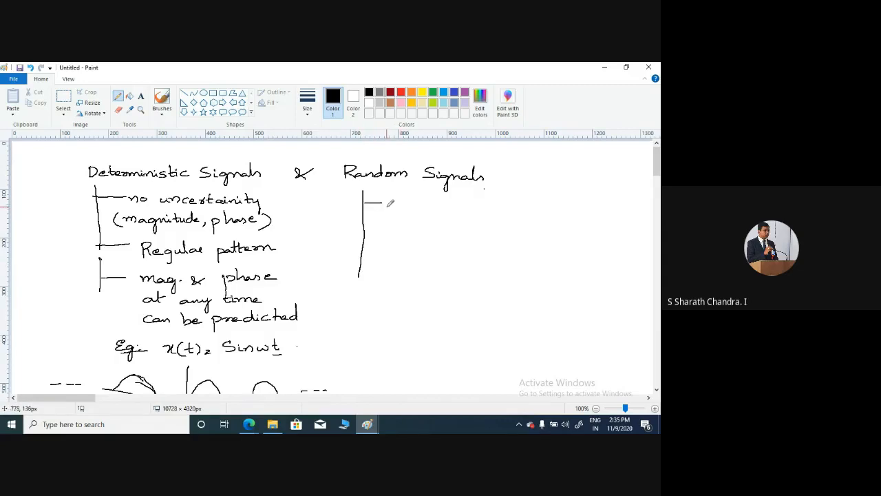
Under Random Signals, add branches 'uncertainity' and 'cannot represent mathematical eqns'
{"action": "left_click_drag", "start_coordinate": [390, 205], "coordinate": [406, 205]}
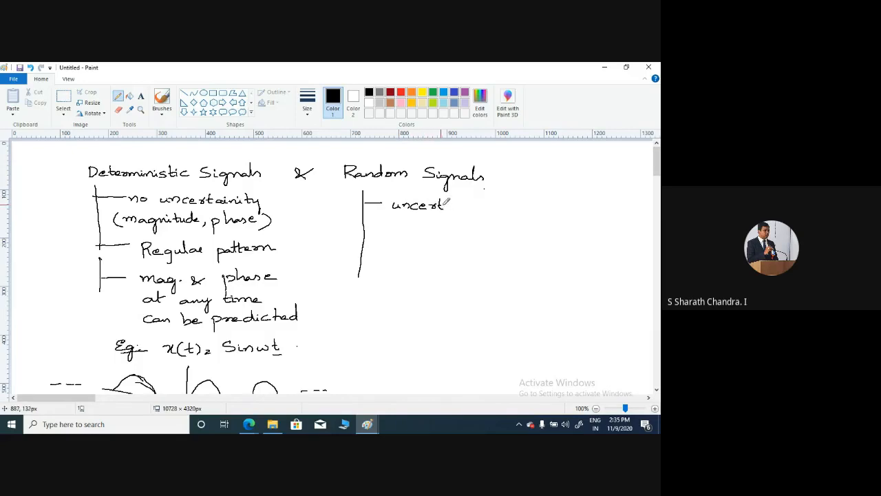
{"action": "left_click_drag", "start_coordinate": [451, 205], "coordinate": [471, 205]}
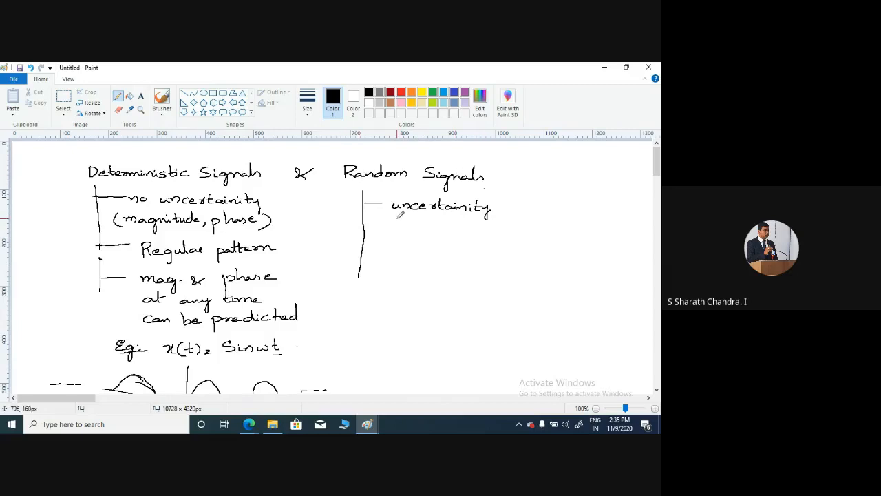
{"action": "mouse_move", "coordinate": [447, 189]}
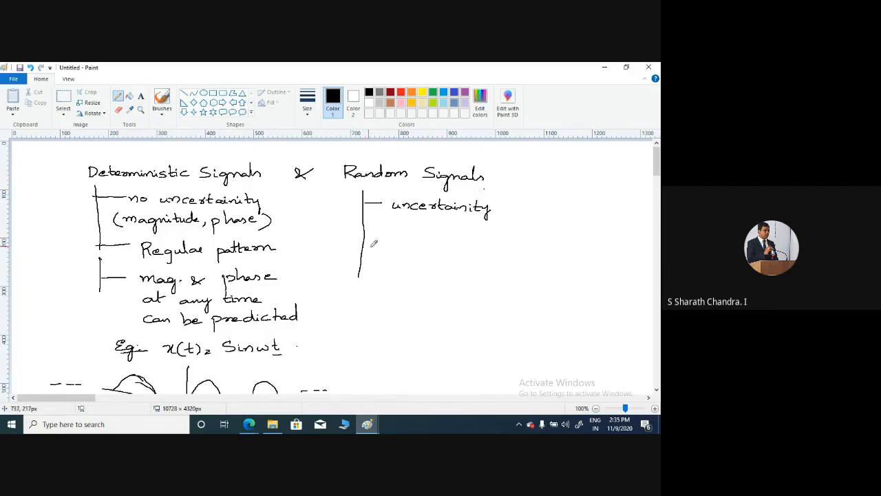
{"action": "left_click_drag", "start_coordinate": [372, 241], "coordinate": [406, 238]}
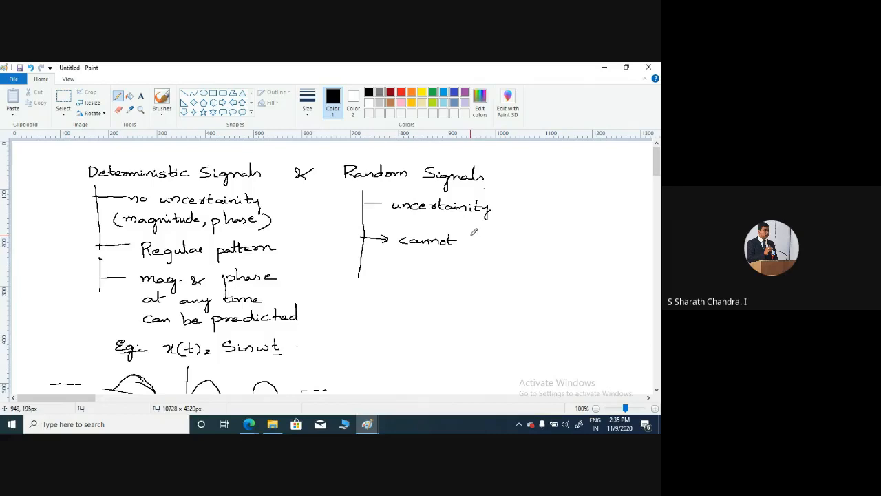
{"action": "mouse_move", "coordinate": [473, 234]}
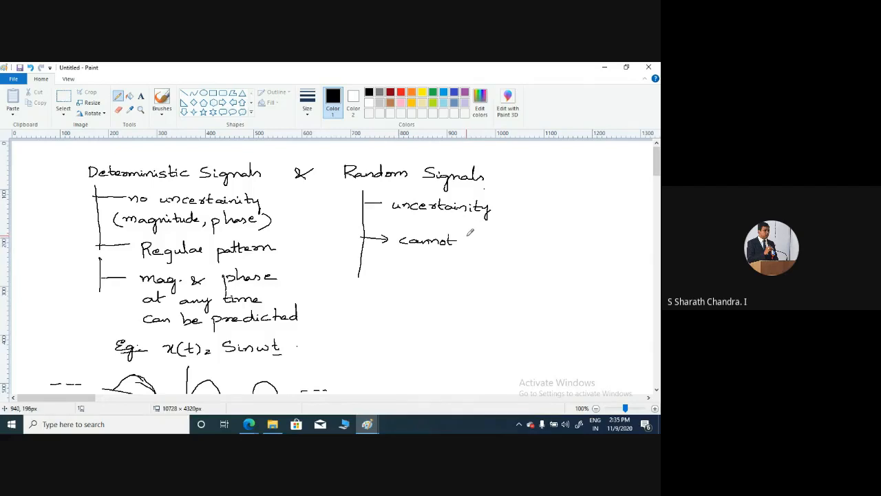
{"action": "mouse_move", "coordinate": [482, 232]}
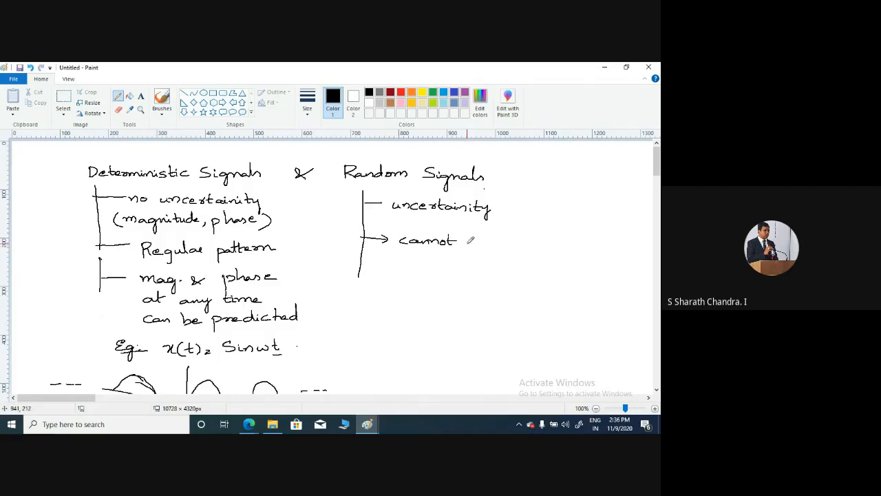
{"action": "left_click_drag", "start_coordinate": [472, 240], "coordinate": [485, 244]}
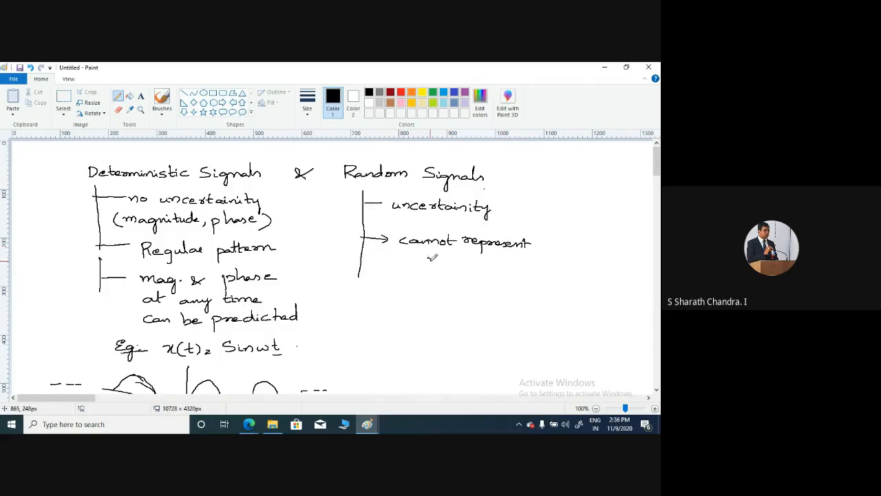
{"action": "left_click_drag", "start_coordinate": [430, 258], "coordinate": [478, 260]}
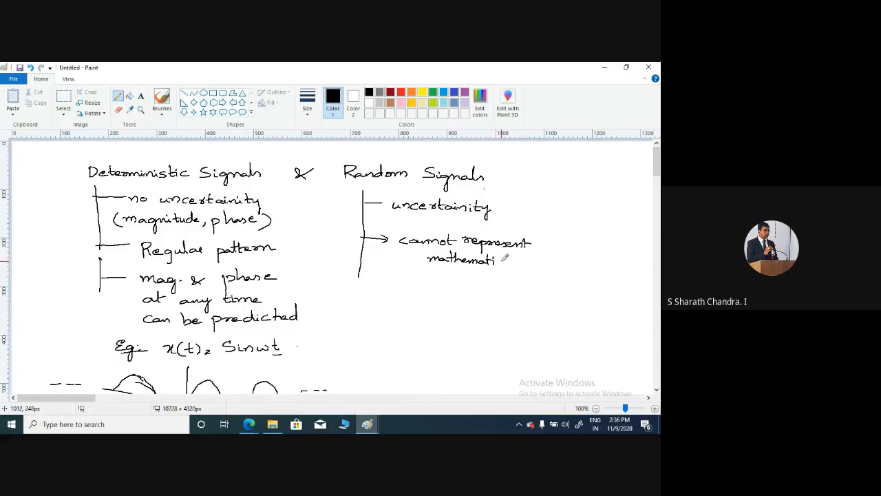
{"action": "left_click_drag", "start_coordinate": [503, 258], "coordinate": [515, 260]}
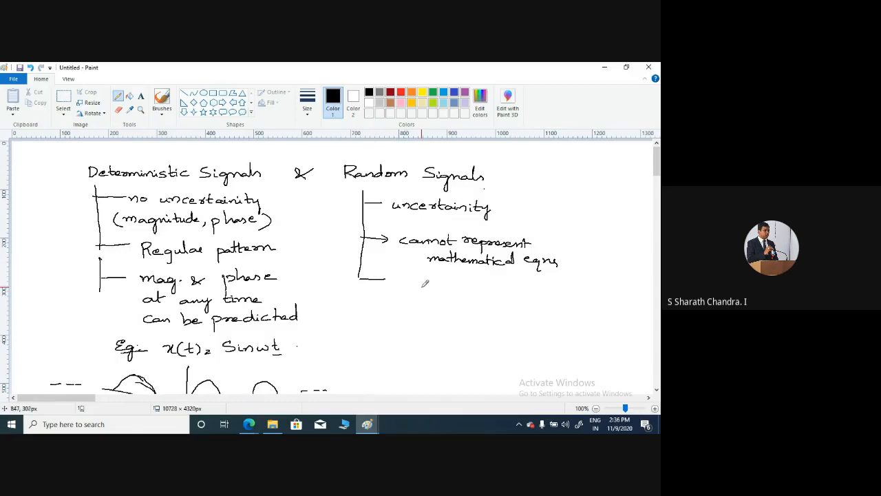
Draw a third arrowed branch and write 'irregular.' beside it
{"action": "left_click_drag", "start_coordinate": [378, 280], "coordinate": [396, 279]}
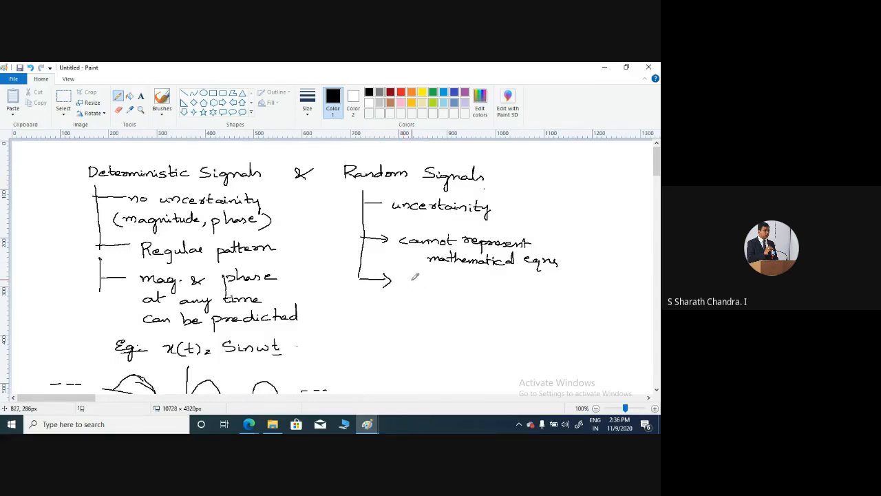
{"action": "left_click_drag", "start_coordinate": [409, 285], "coordinate": [461, 286]}
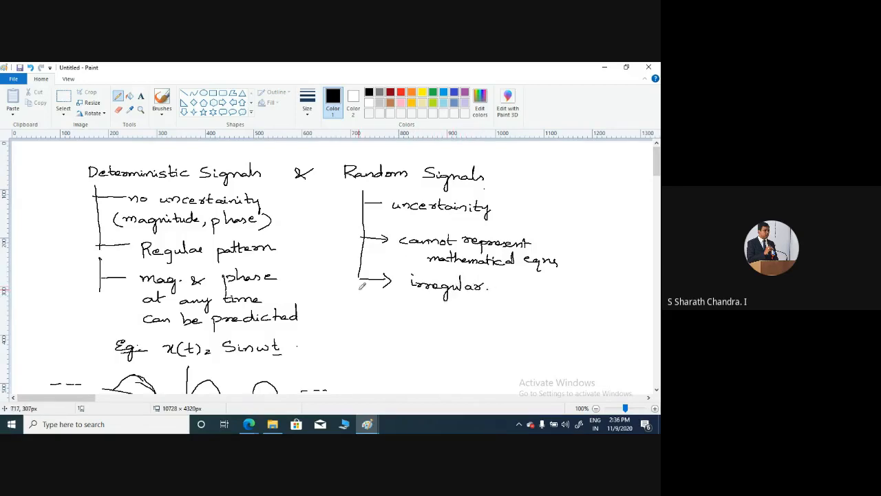
{"action": "mouse_move", "coordinate": [366, 286]}
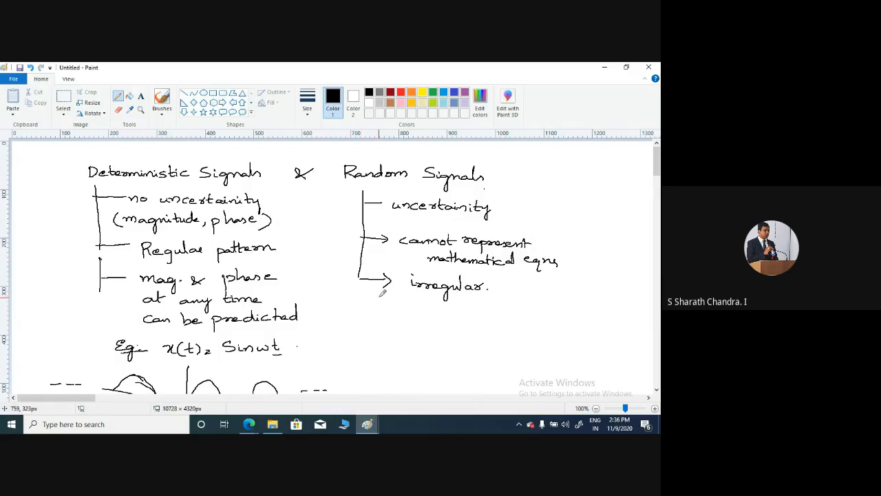
{"action": "mouse_move", "coordinate": [395, 292]}
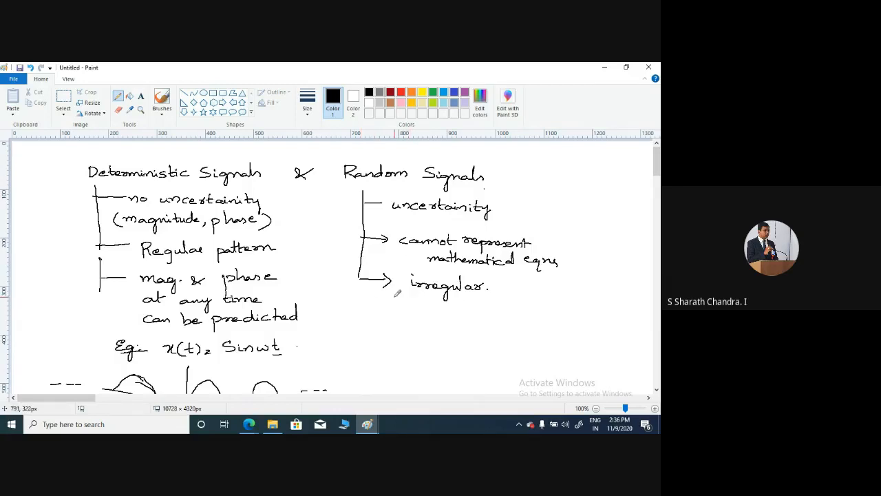
{"action": "mouse_move", "coordinate": [421, 296]}
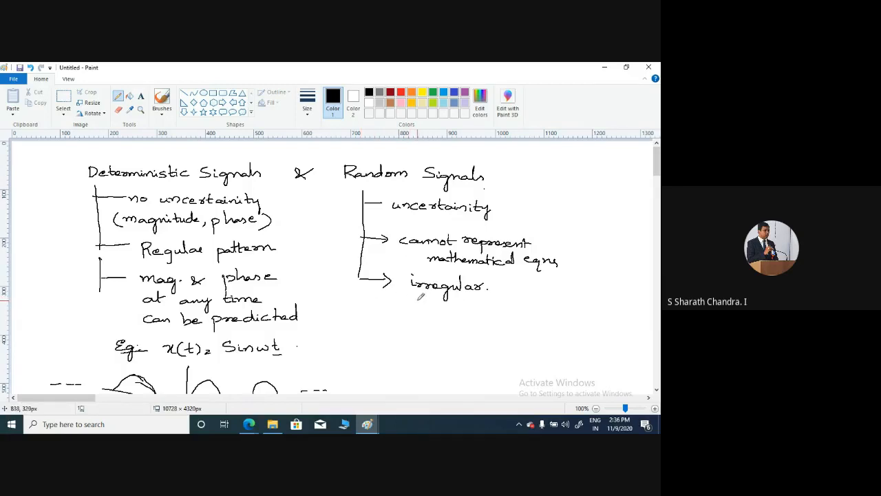
{"action": "mouse_move", "coordinate": [377, 312]}
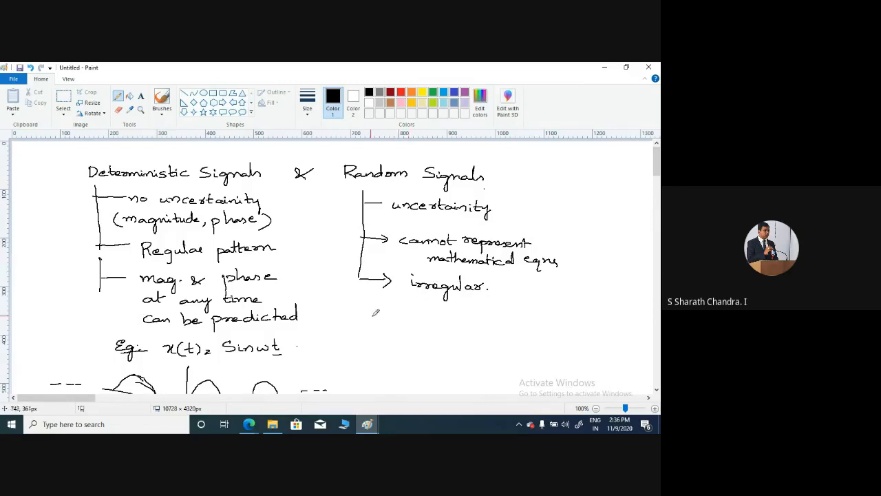
{"action": "mouse_move", "coordinate": [389, 310]}
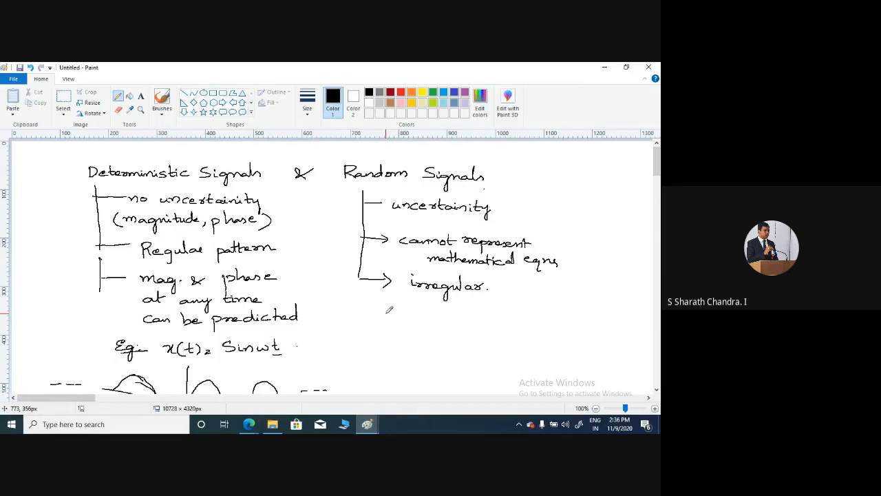
{"action": "mouse_move", "coordinate": [302, 306]}
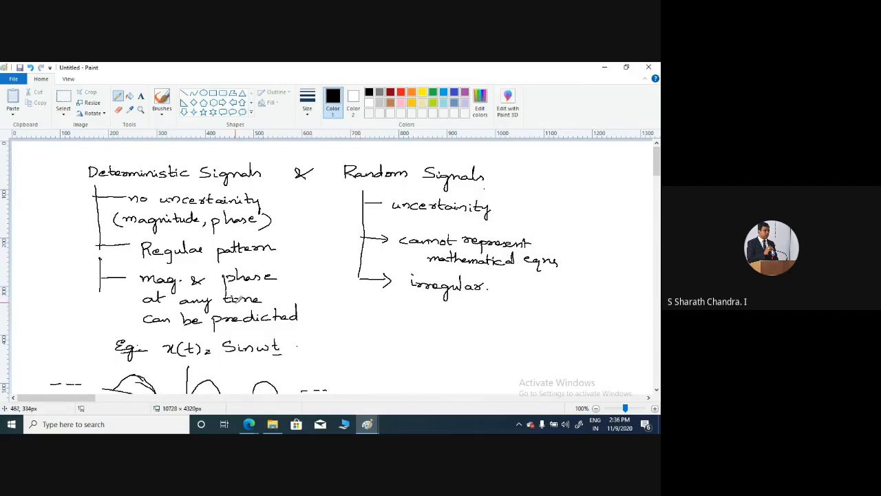
{"action": "mouse_move", "coordinate": [334, 282]}
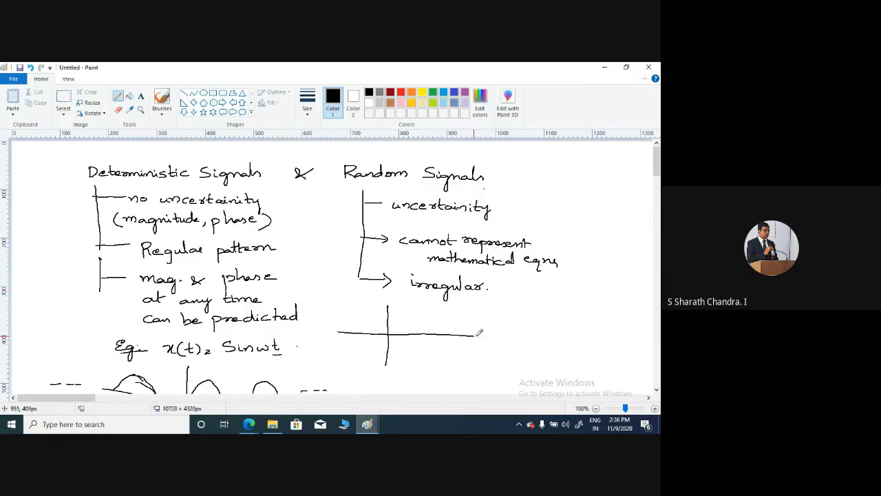
Draw the horizontal axis and a jagged, irregular waveform extending to the right
{"action": "left_click_drag", "start_coordinate": [480, 333], "coordinate": [542, 335]}
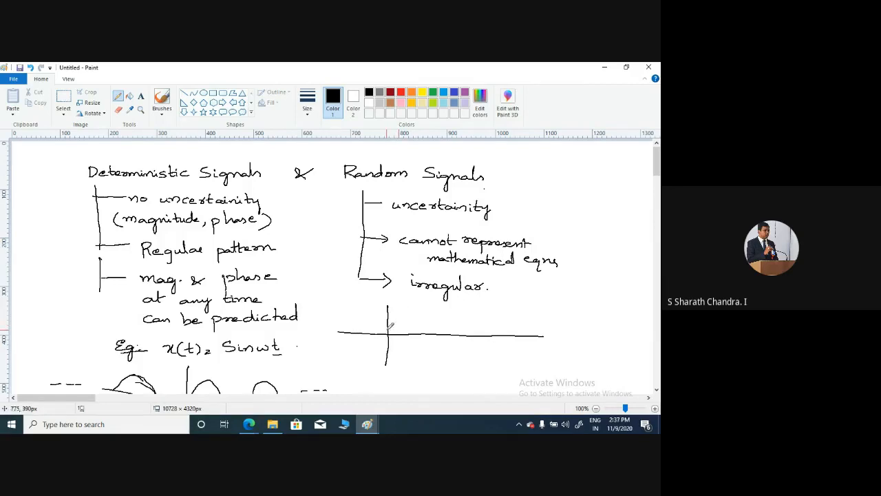
{"action": "mouse_move", "coordinate": [390, 323]}
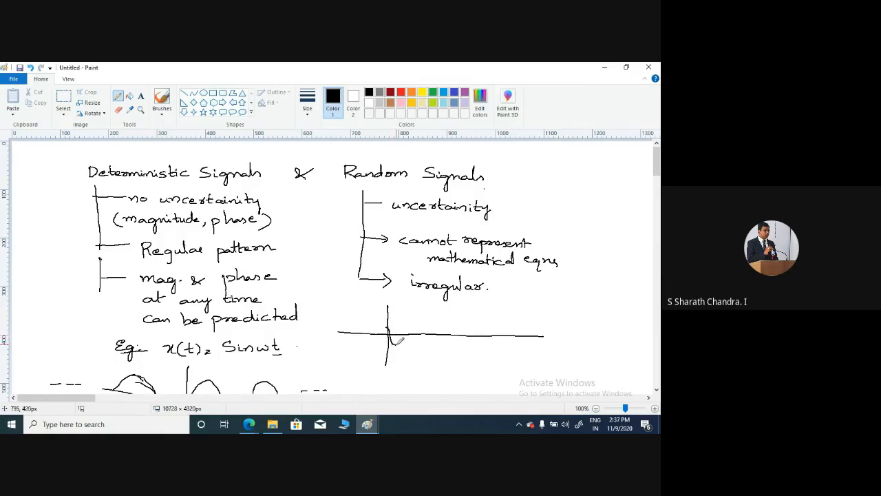
{"action": "left_click_drag", "start_coordinate": [396, 337], "coordinate": [454, 344]}
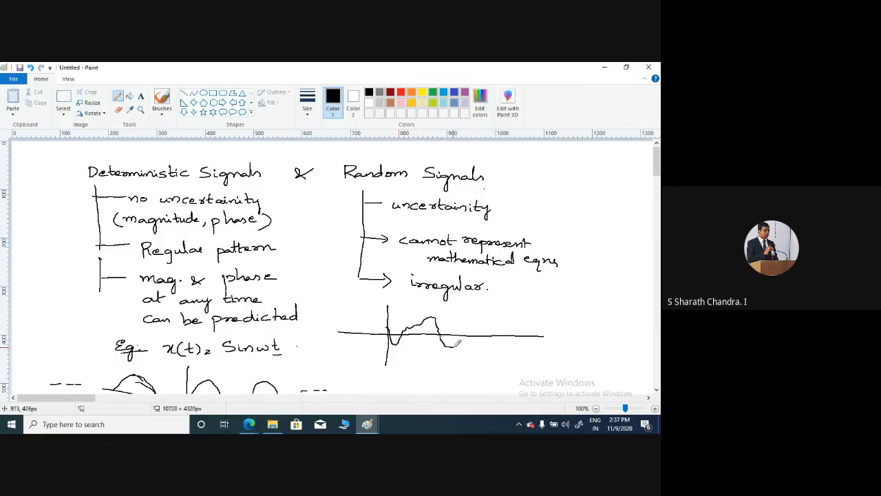
{"action": "left_click_drag", "start_coordinate": [457, 333], "coordinate": [527, 310]}
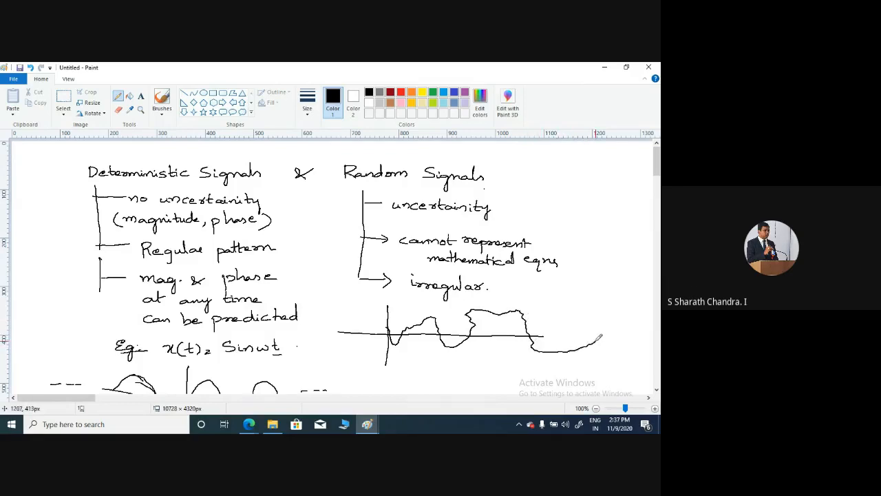
{"action": "left_click_drag", "start_coordinate": [540, 337], "coordinate": [613, 346]}
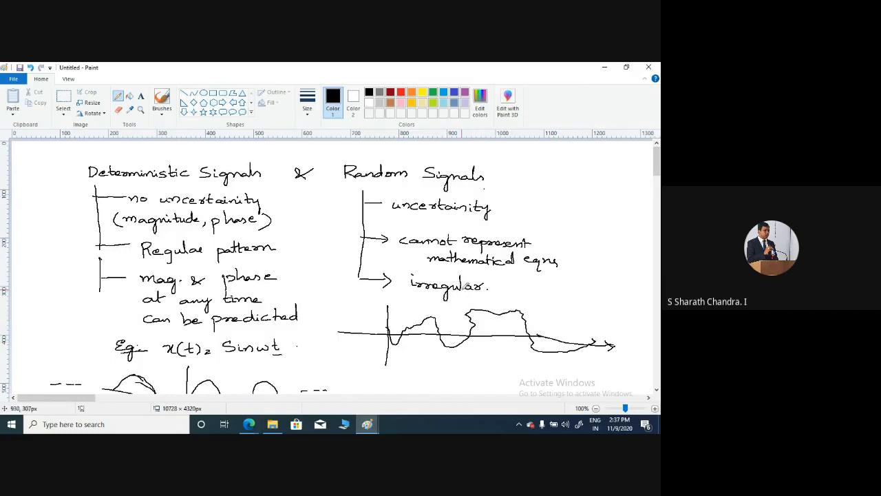
{"action": "mouse_move", "coordinate": [568, 310]}
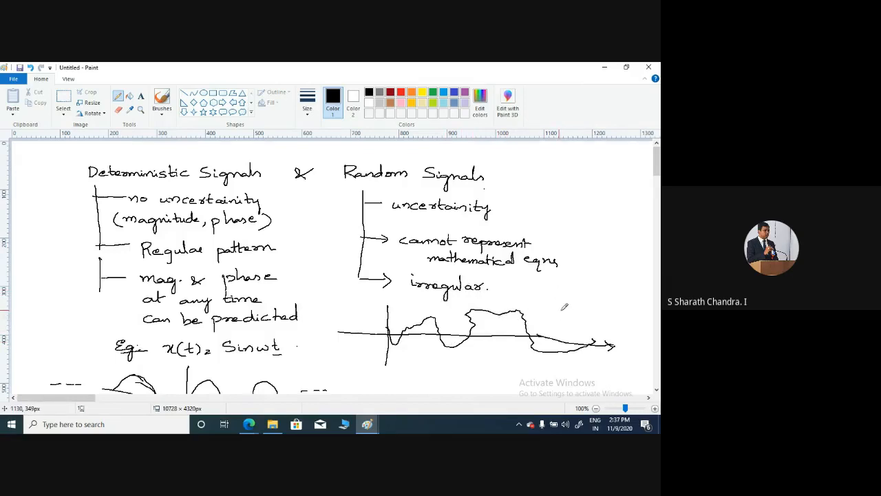
{"action": "mouse_move", "coordinate": [564, 307]}
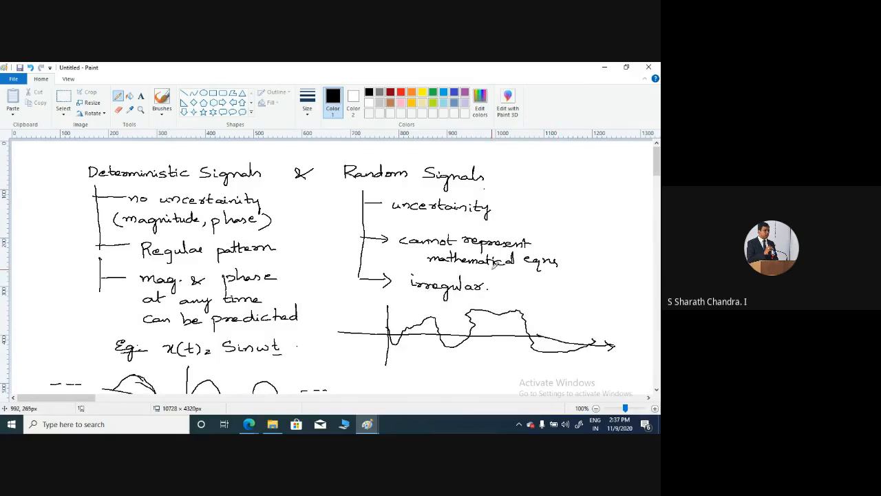
{"action": "mouse_move", "coordinate": [404, 270]}
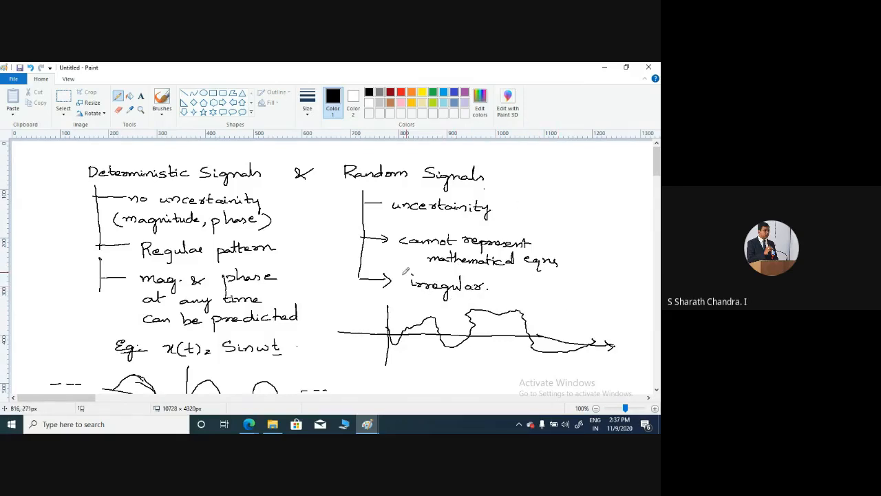
{"action": "mouse_move", "coordinate": [556, 321]}
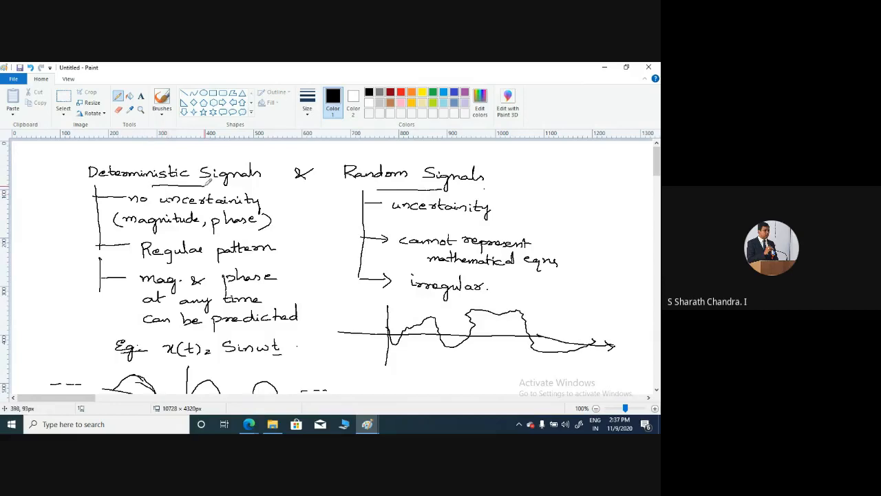
{"action": "mouse_move", "coordinate": [200, 206]}
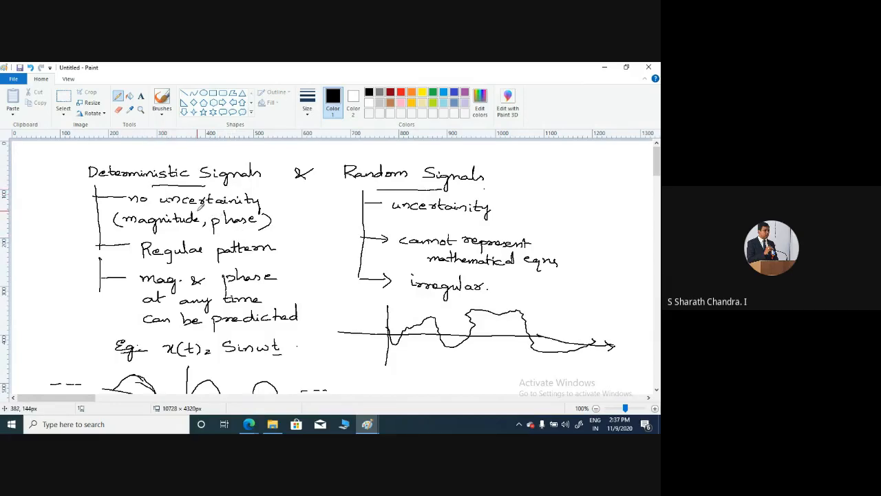
{"action": "mouse_move", "coordinate": [368, 185]}
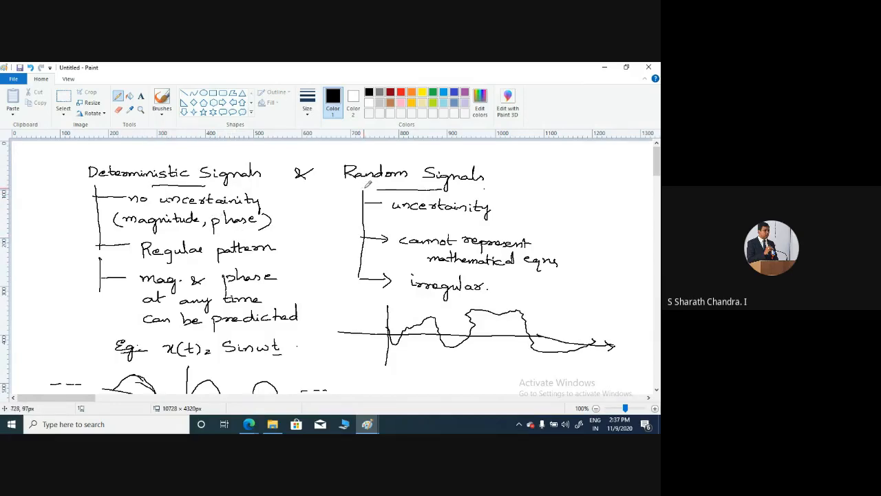
{"action": "mouse_move", "coordinate": [412, 236]}
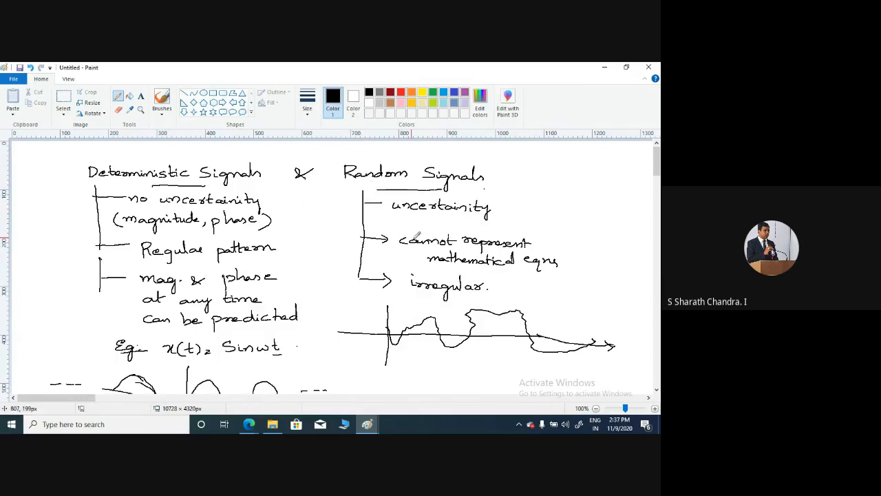